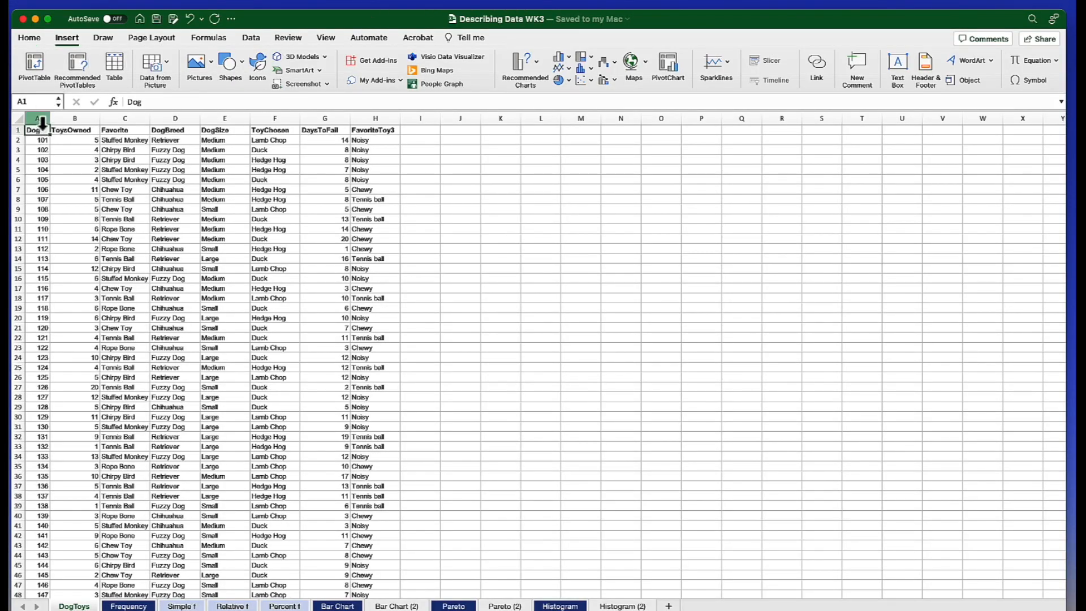
Look over the data columns: Dog, ToysOwned, Favorite, DogBreed, DogSize, ToyChosen, DaysToFall
click(75, 118)
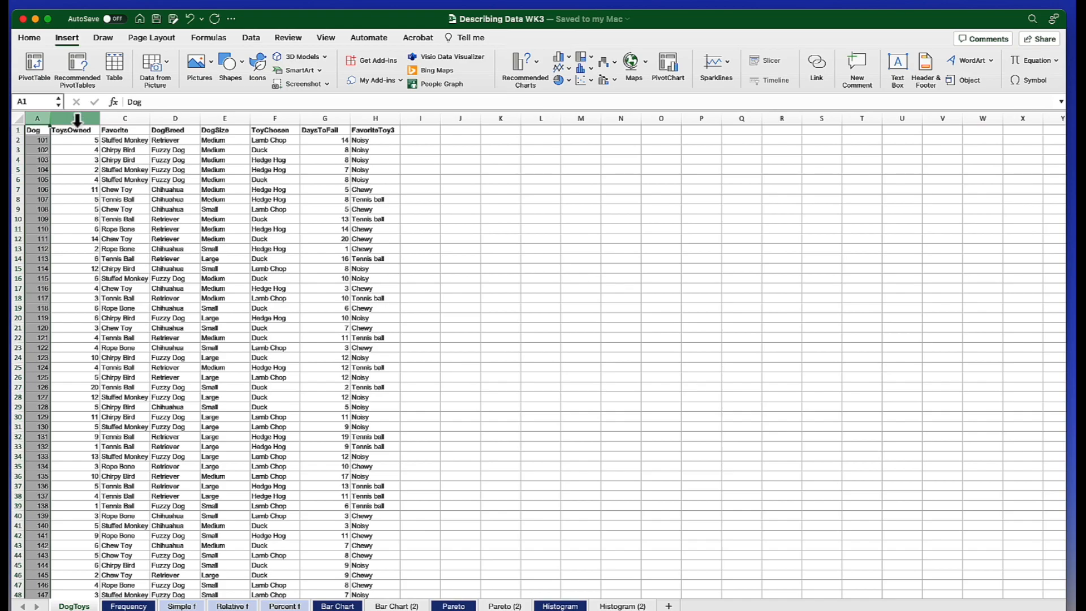
click(70, 117)
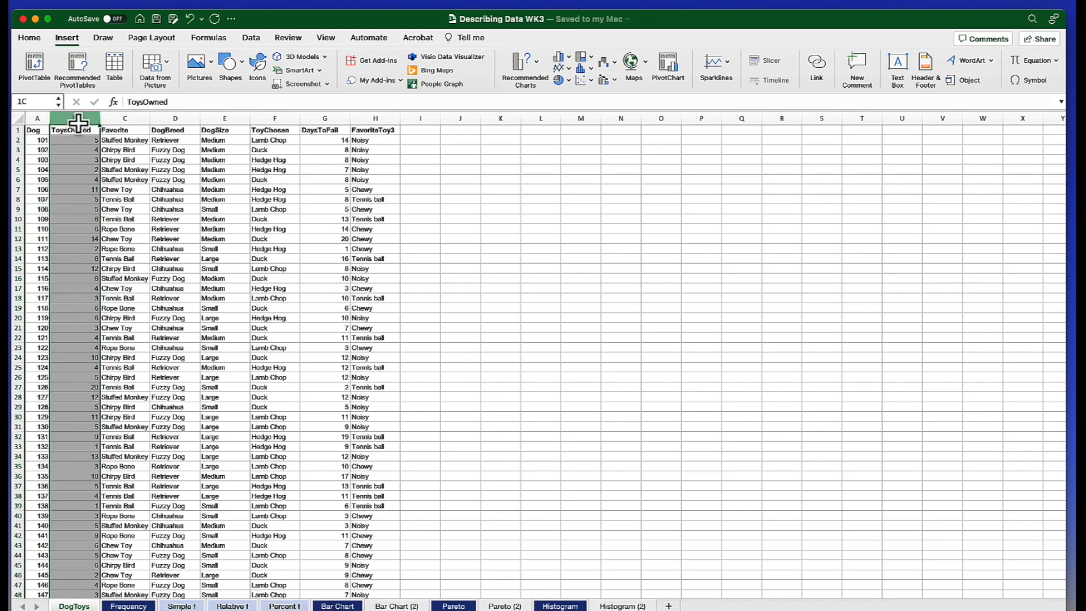
click(75, 129)
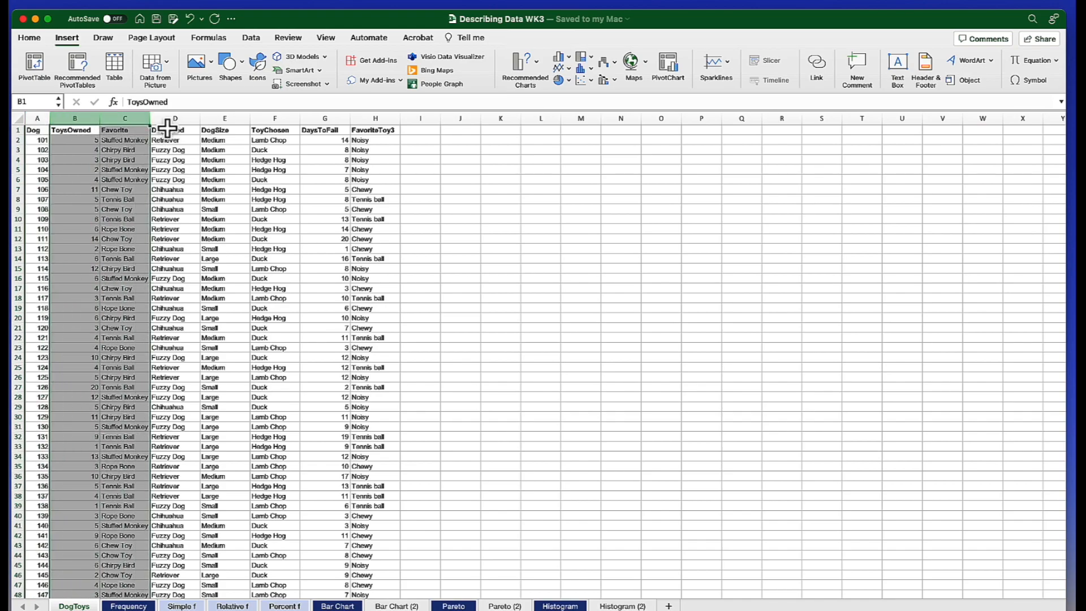
click(174, 117)
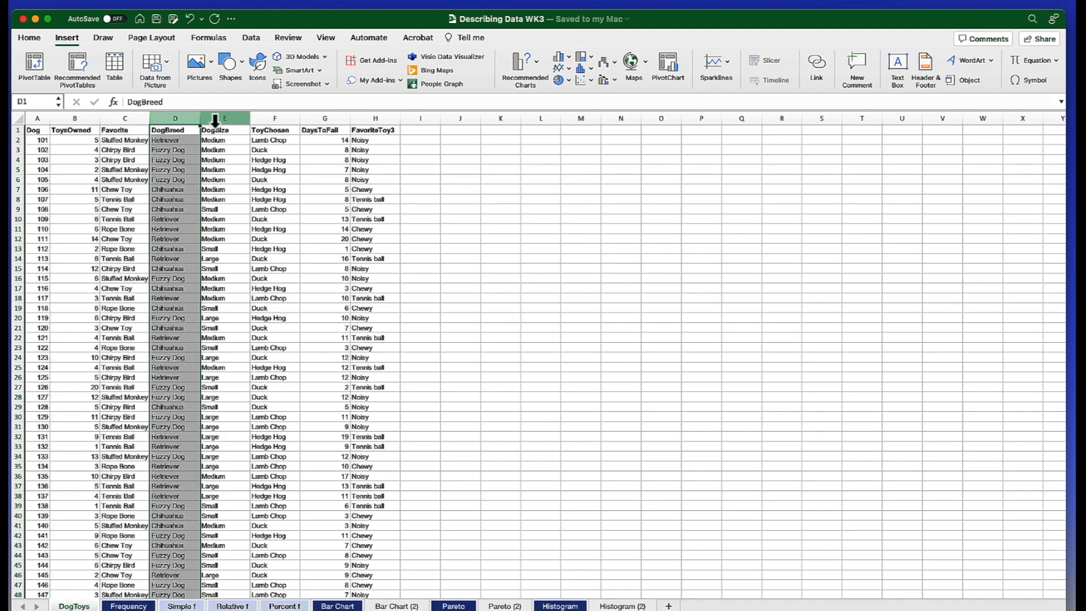
click(224, 118)
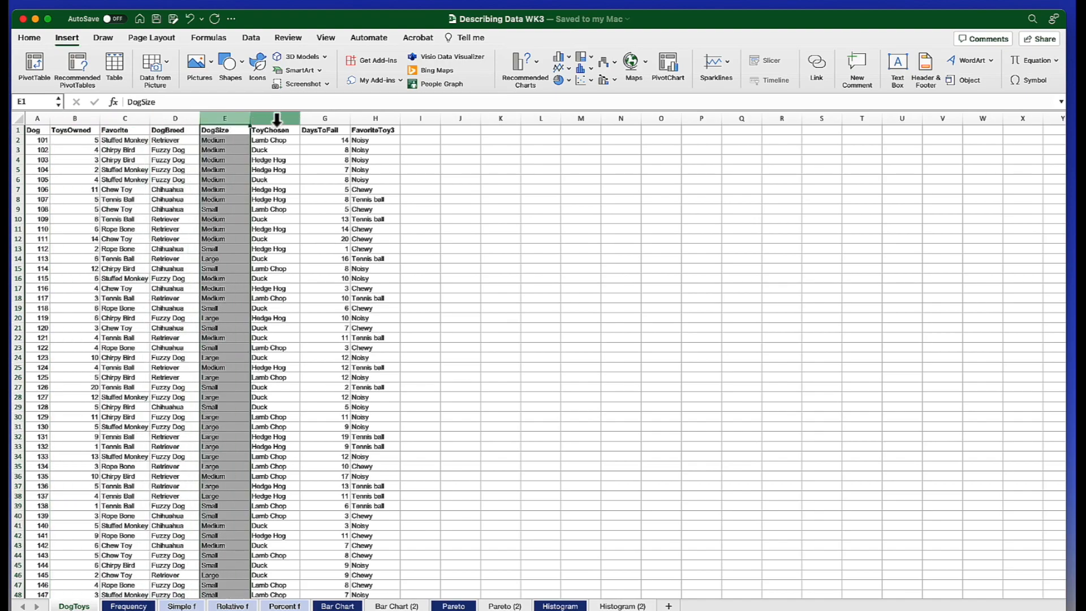
click(275, 118)
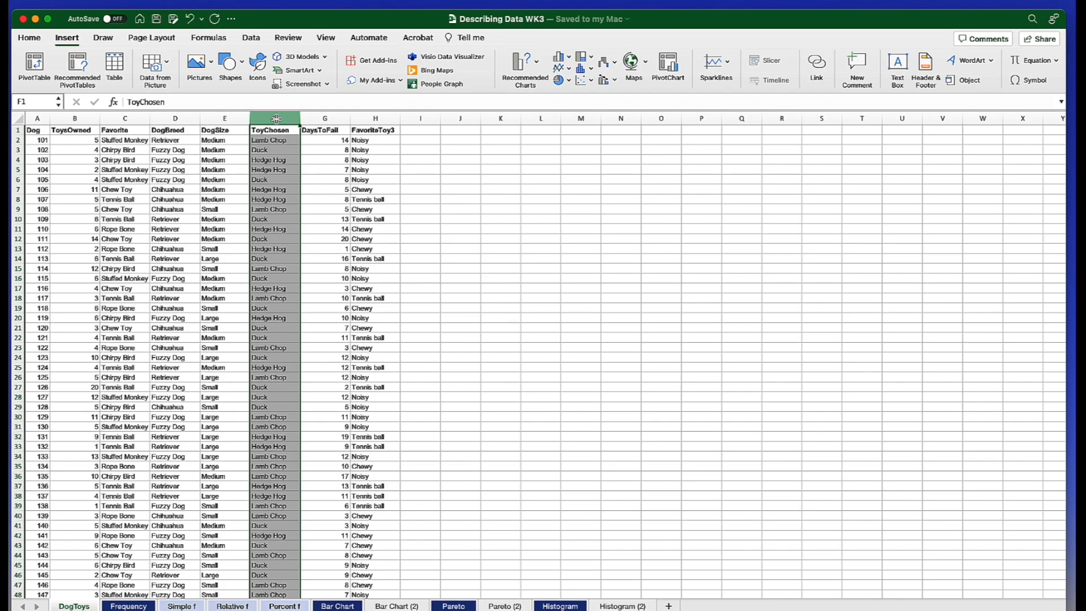
mouse_move(324, 117)
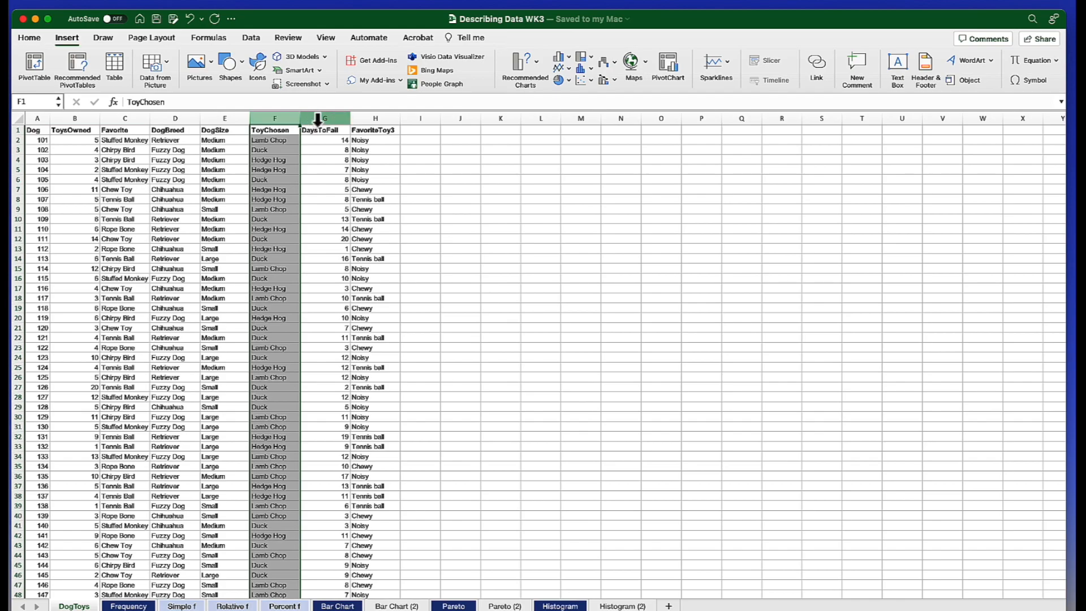
click(325, 129)
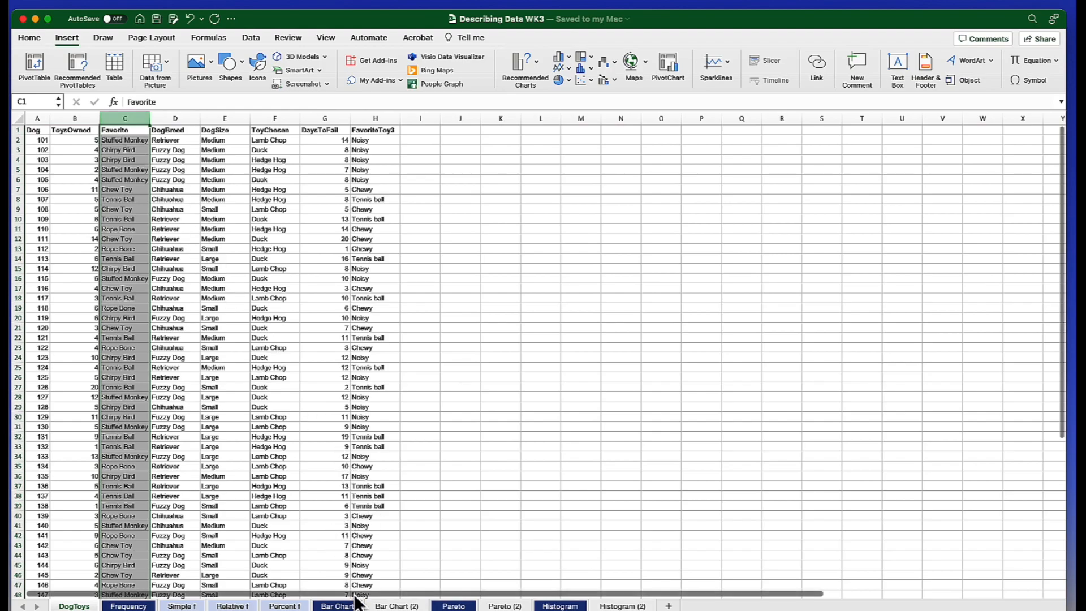
View the finished example chart sheet, then switch to the blank Favorite Toy frequency table
click(337, 606)
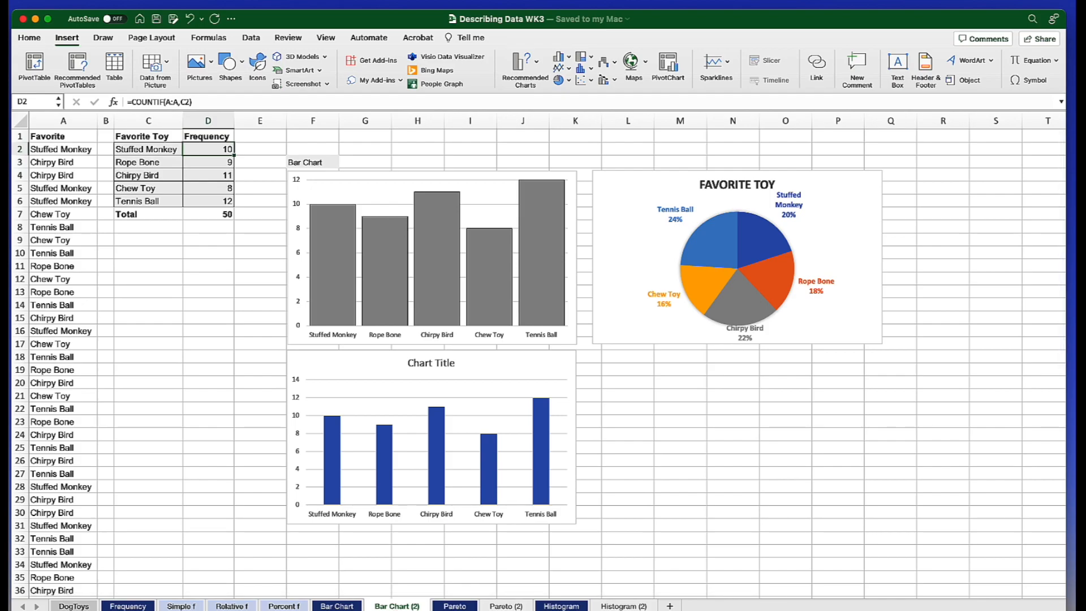
click(337, 607)
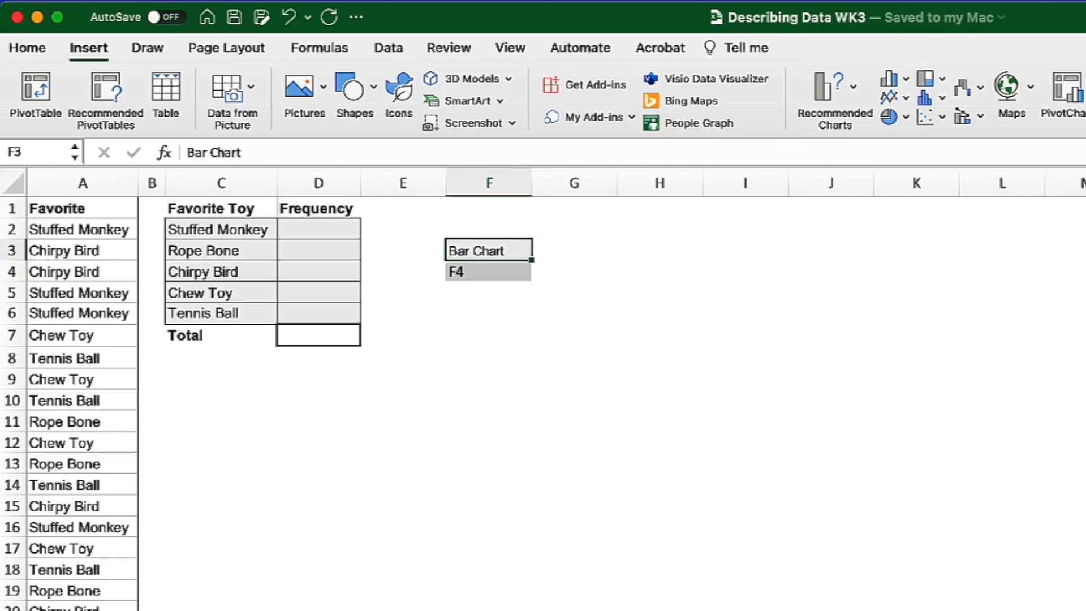
mouse_move(331, 250)
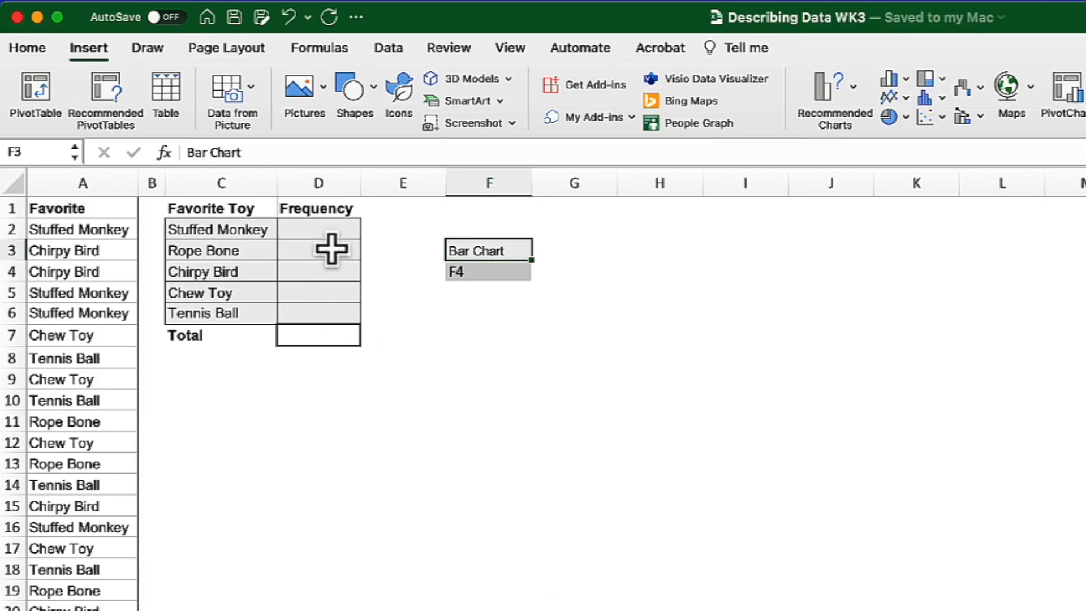
mouse_move(337, 265)
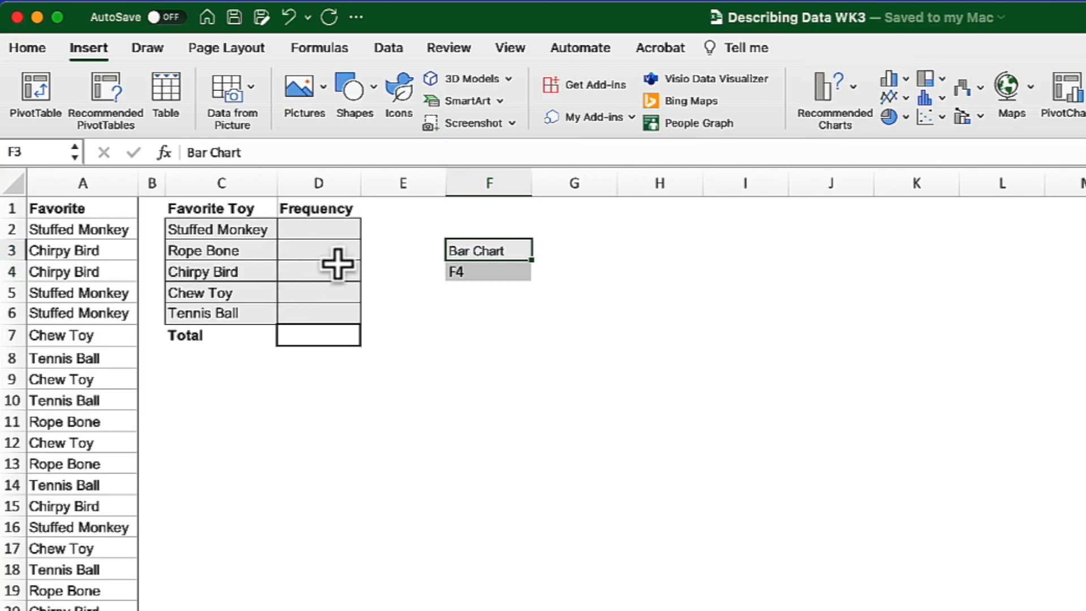
Enter a COUNTIF formula in D2 counting Stuffed Monkey in column A, giving 10
click(318, 229)
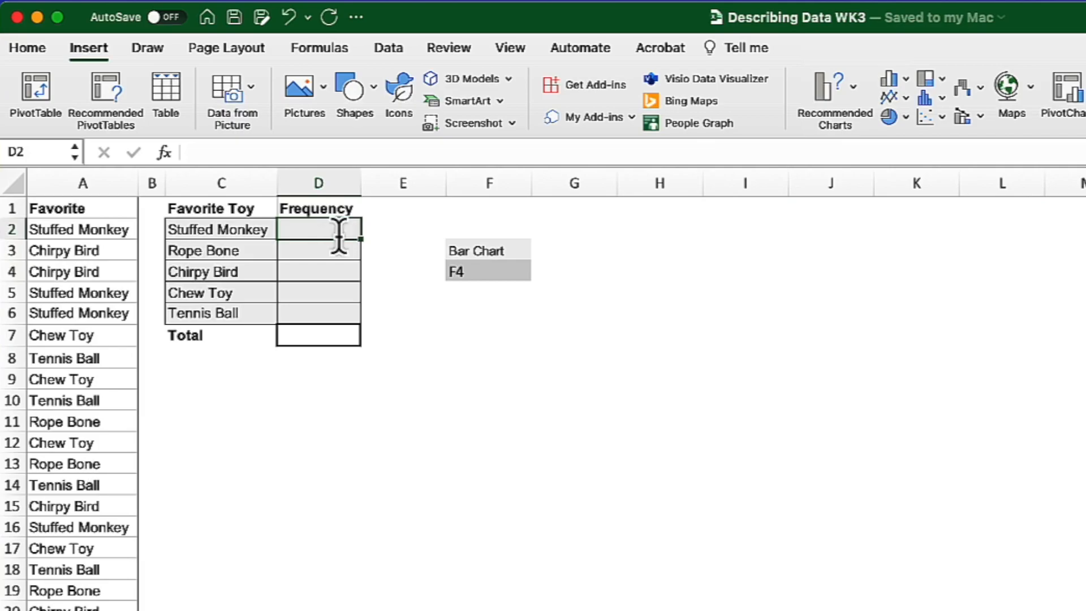
text(=countif()
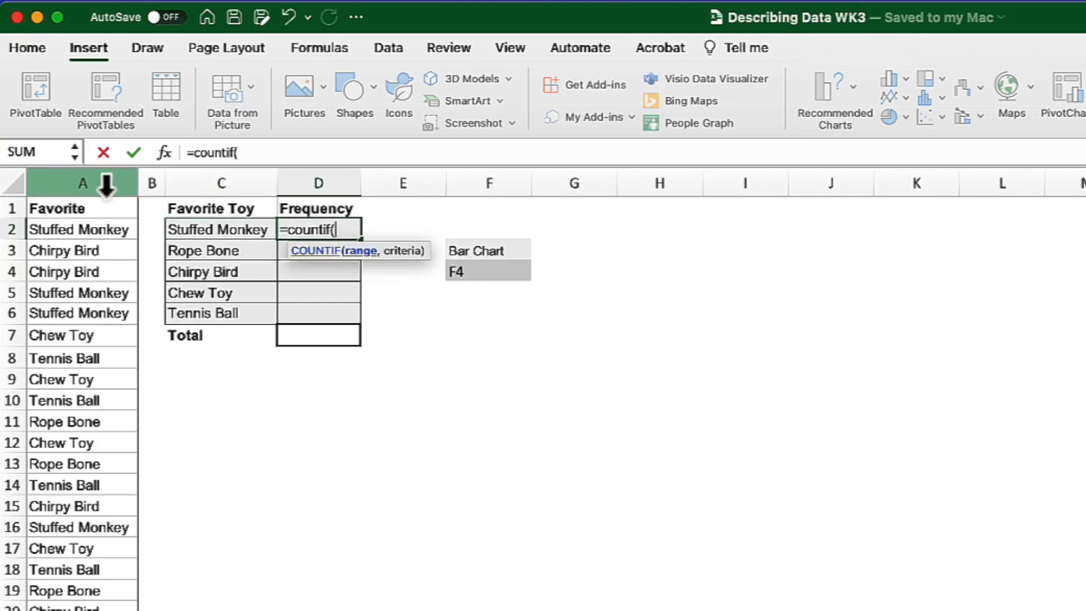
click(81, 182)
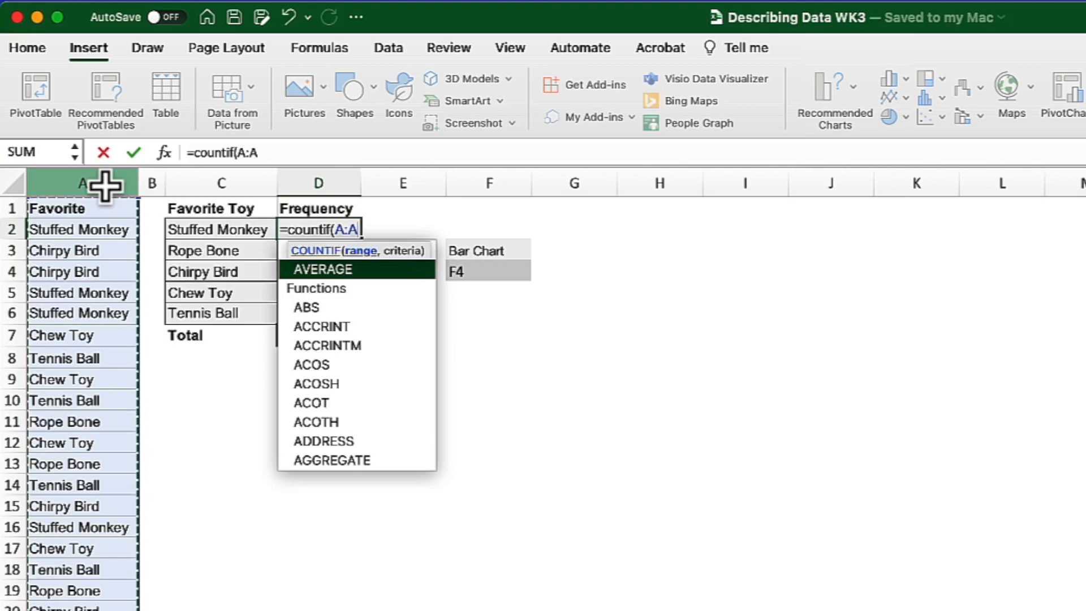
text(,)
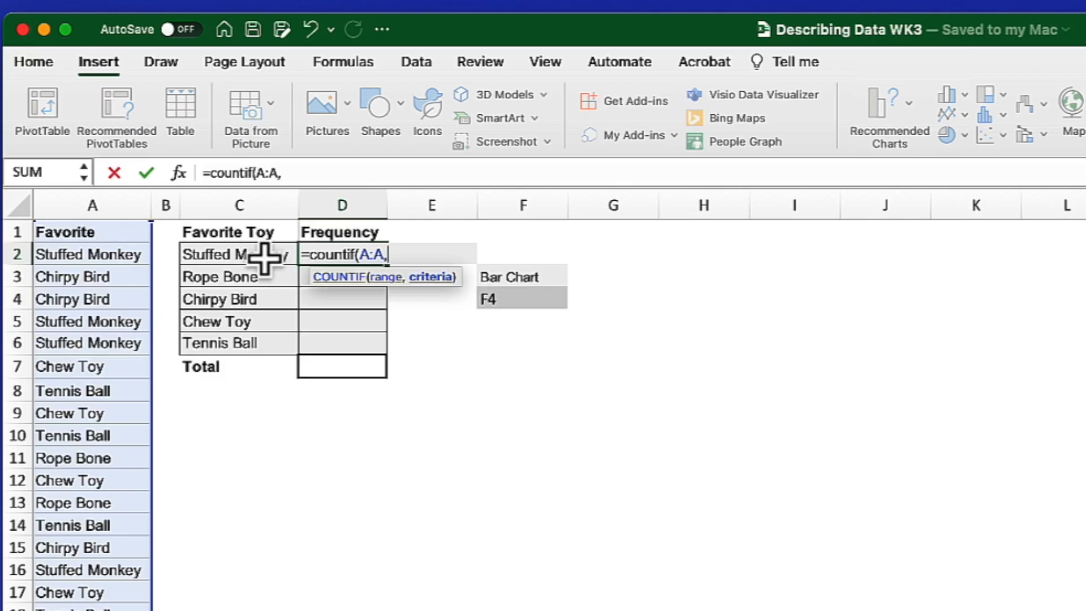
mouse_move(260, 260)
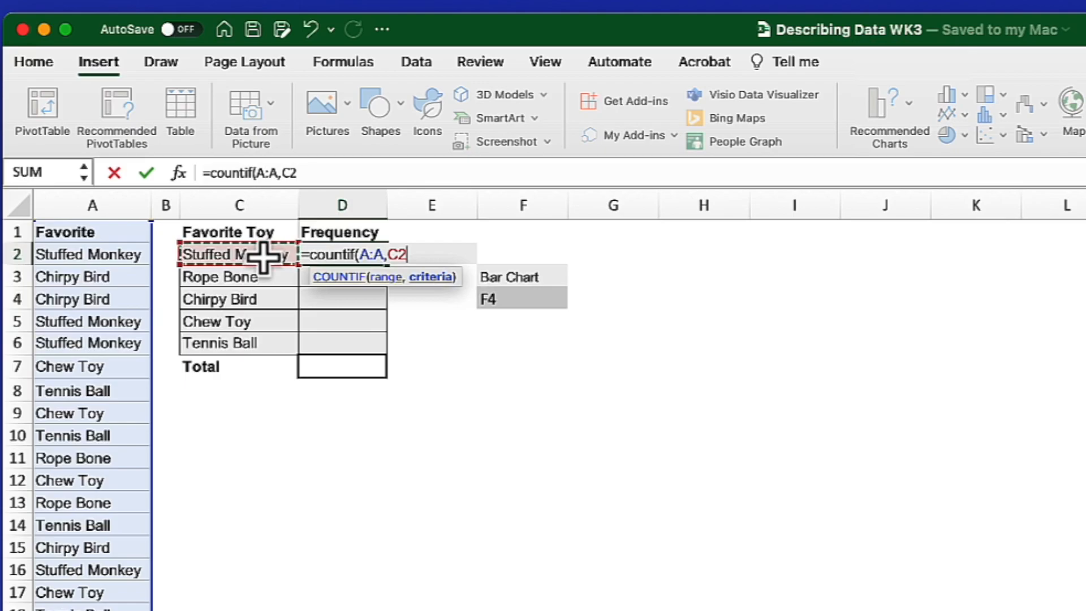
key(Return)
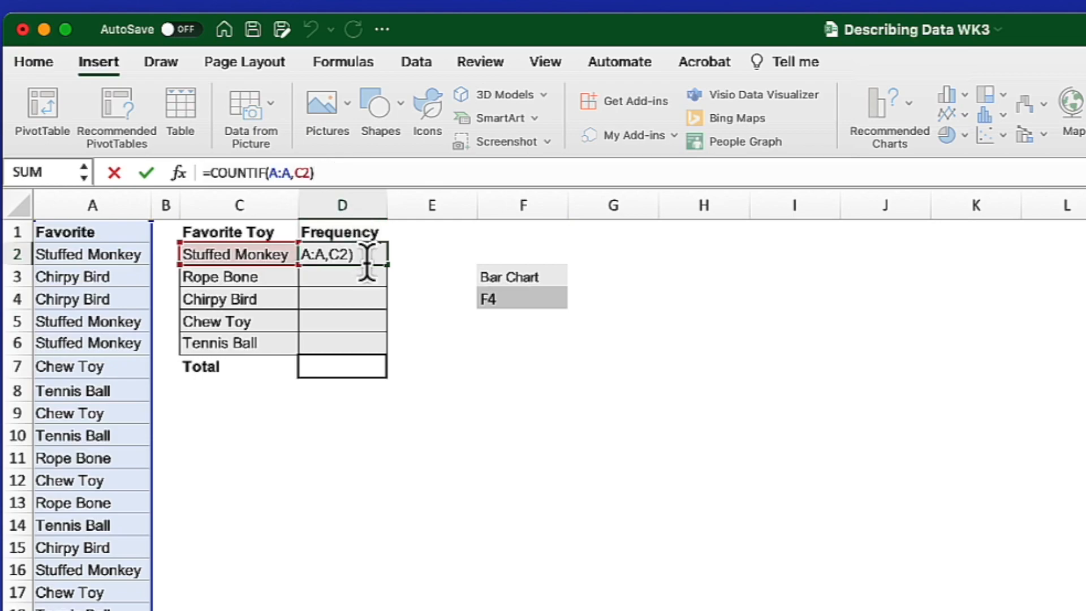
key(Return)
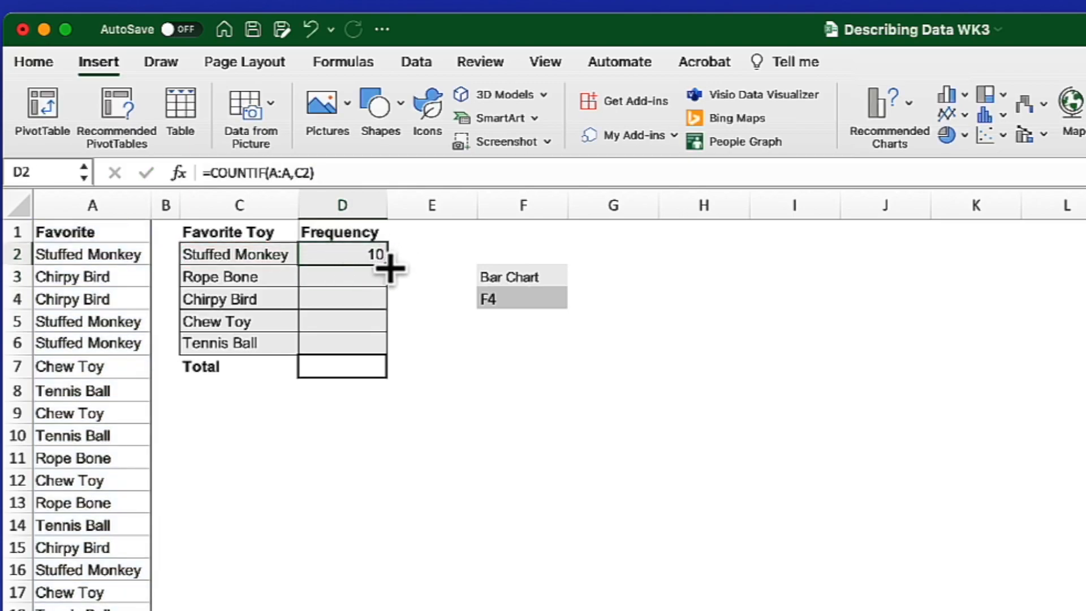
mouse_move(378, 344)
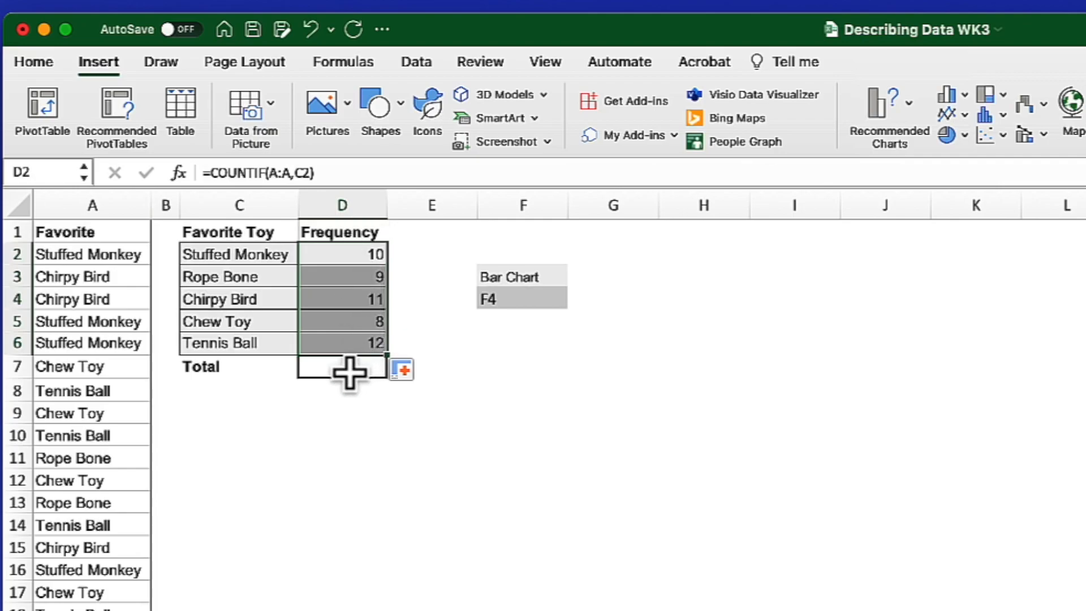
Enter a SUM formula in the Total row over D2:D6, giving 50
text(=)
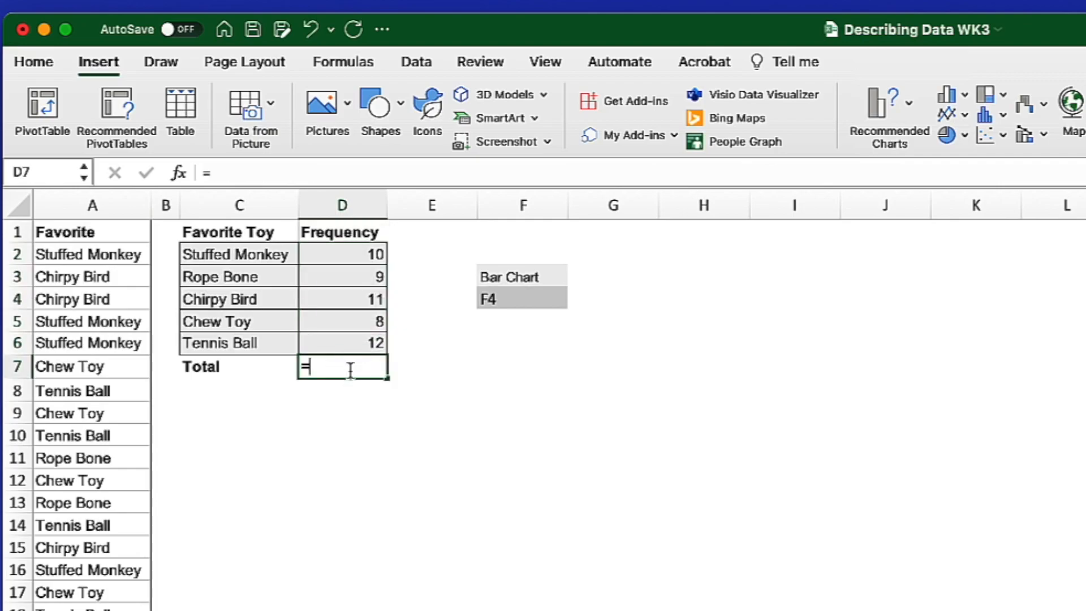
text(sum(D2:D6)
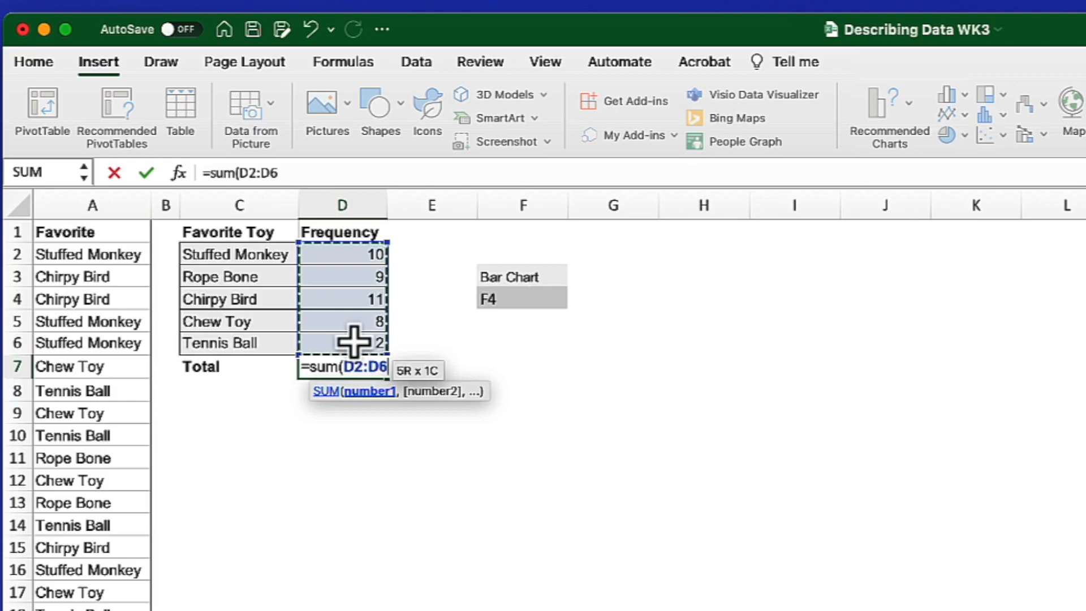
key(Return)
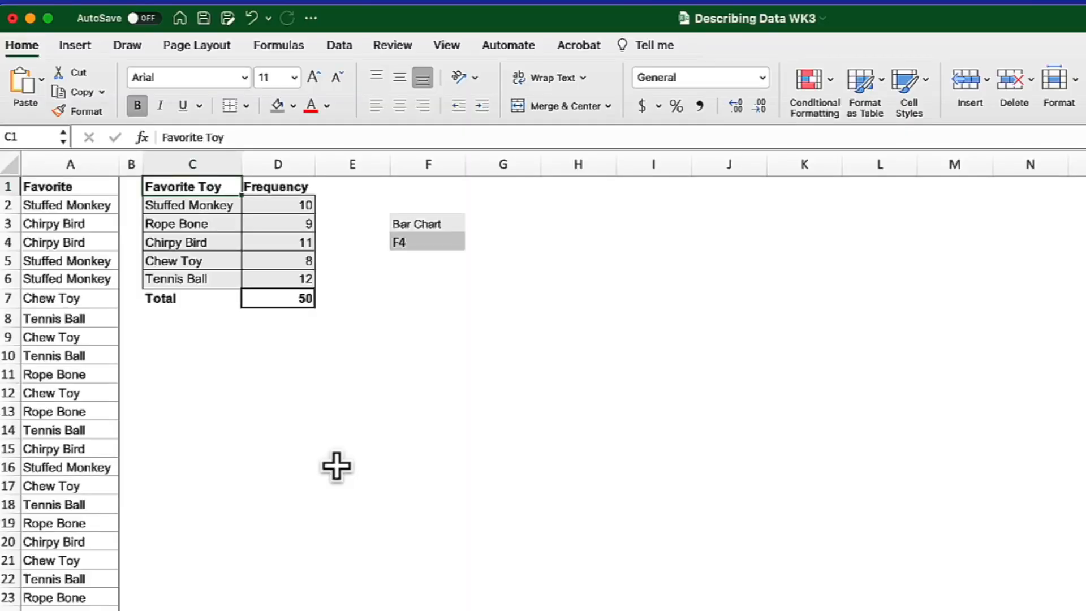
mouse_move(222, 242)
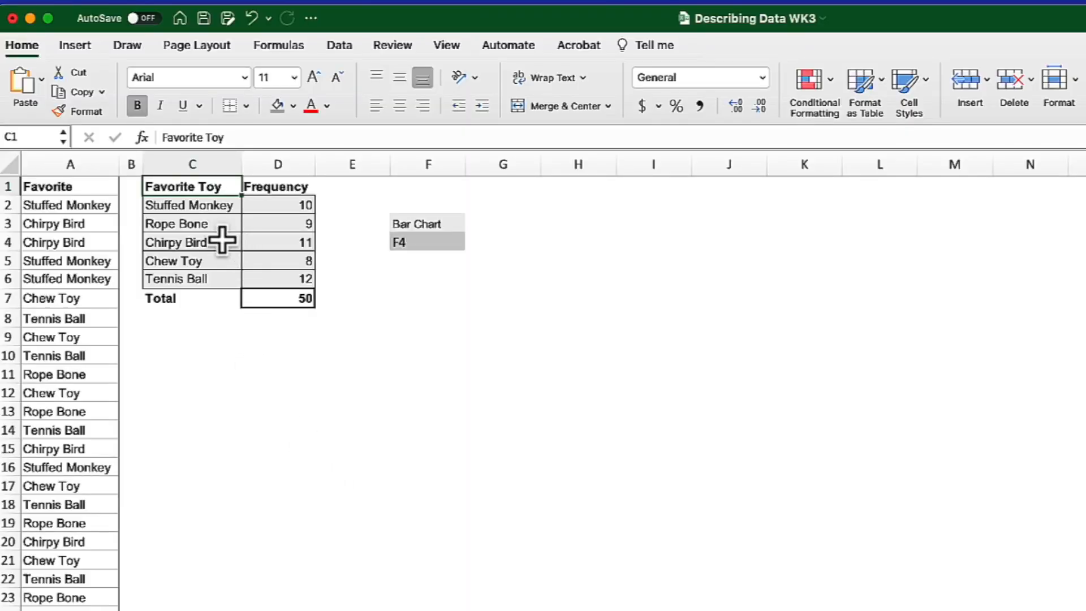
Select the toy names and frequencies in C2:D6 and switch to the Insert ribbon
drag(192, 204, 279, 223)
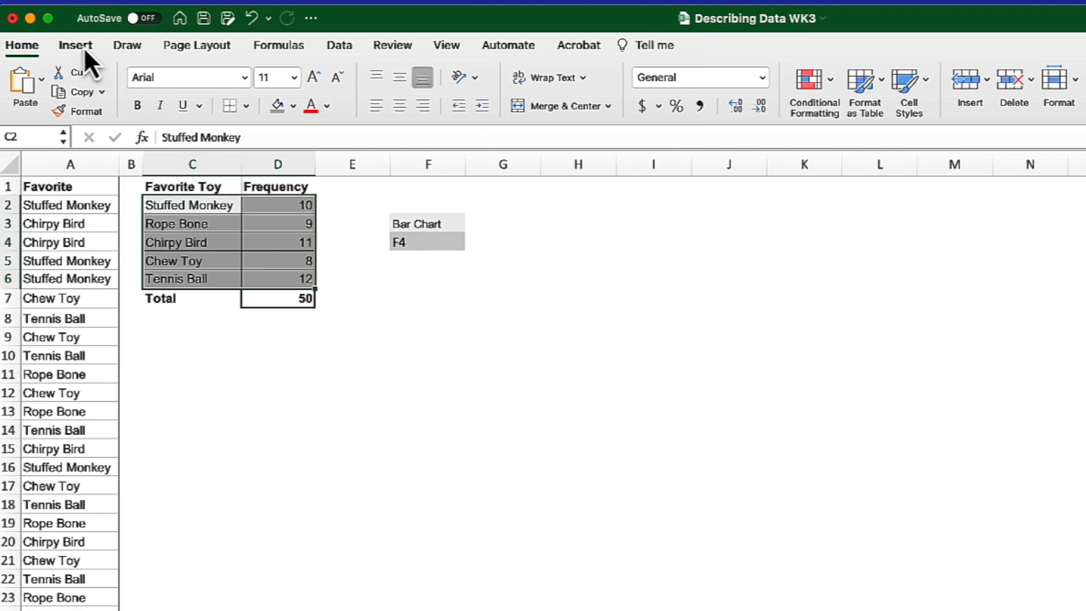
click(74, 44)
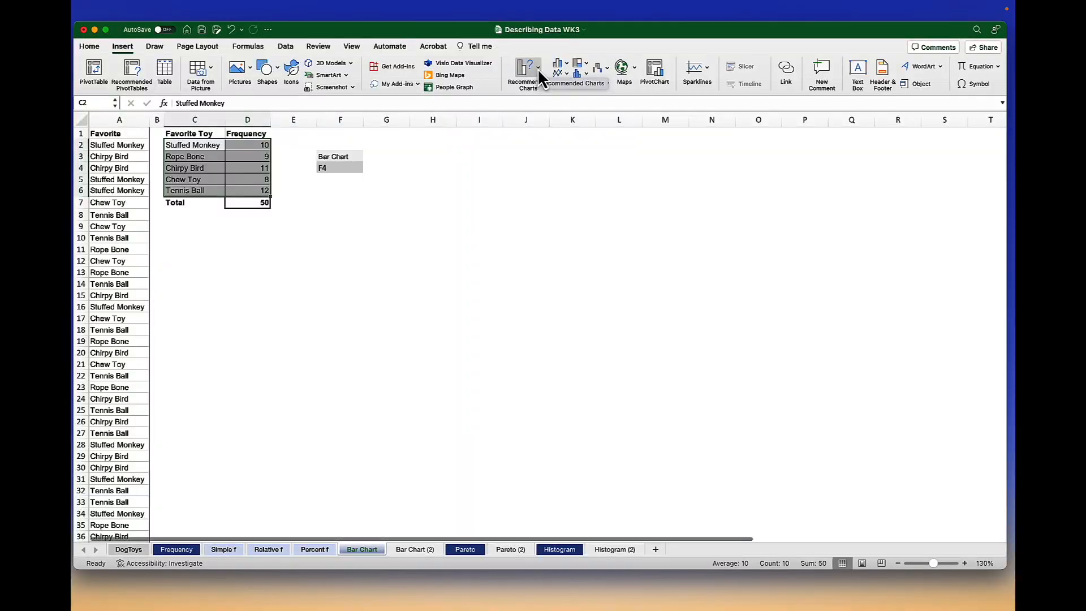
Insert a Clustered Column chart of the frequencies from Recommended Charts
click(526, 73)
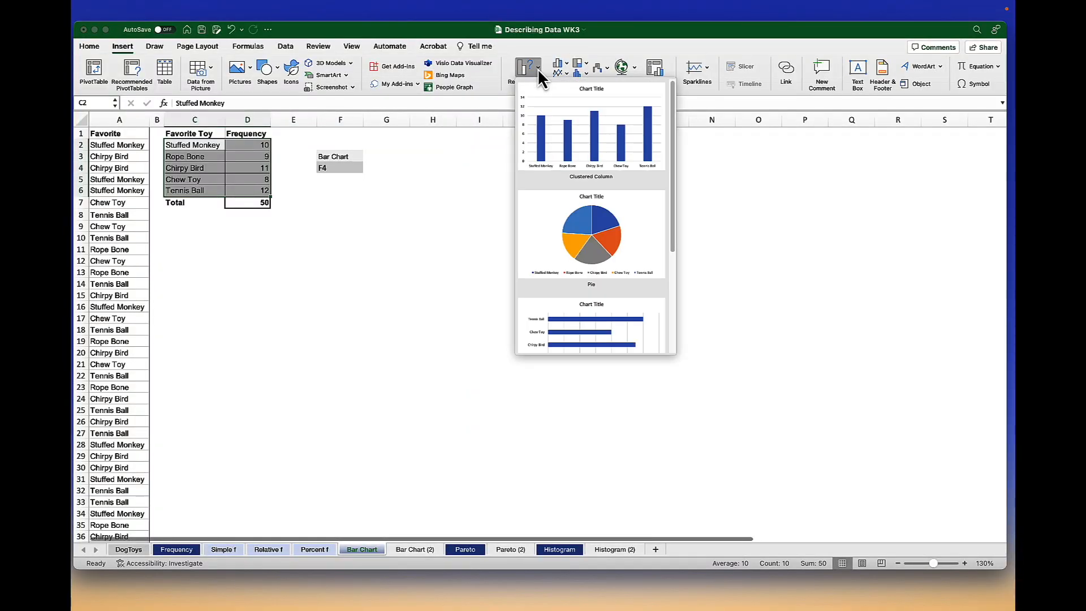
mouse_move(591, 232)
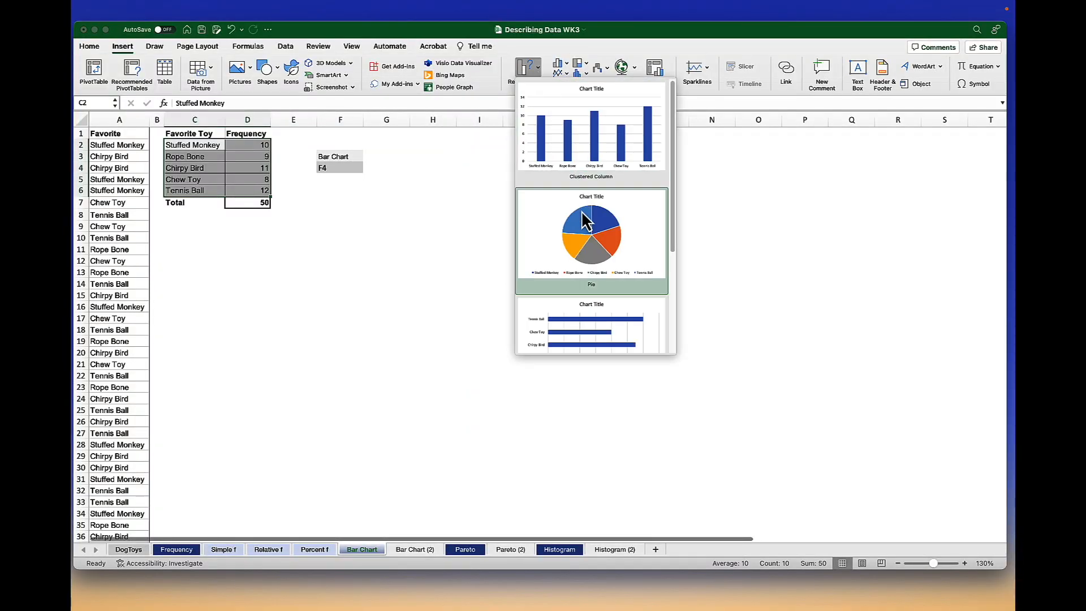
scroll(down, 3)
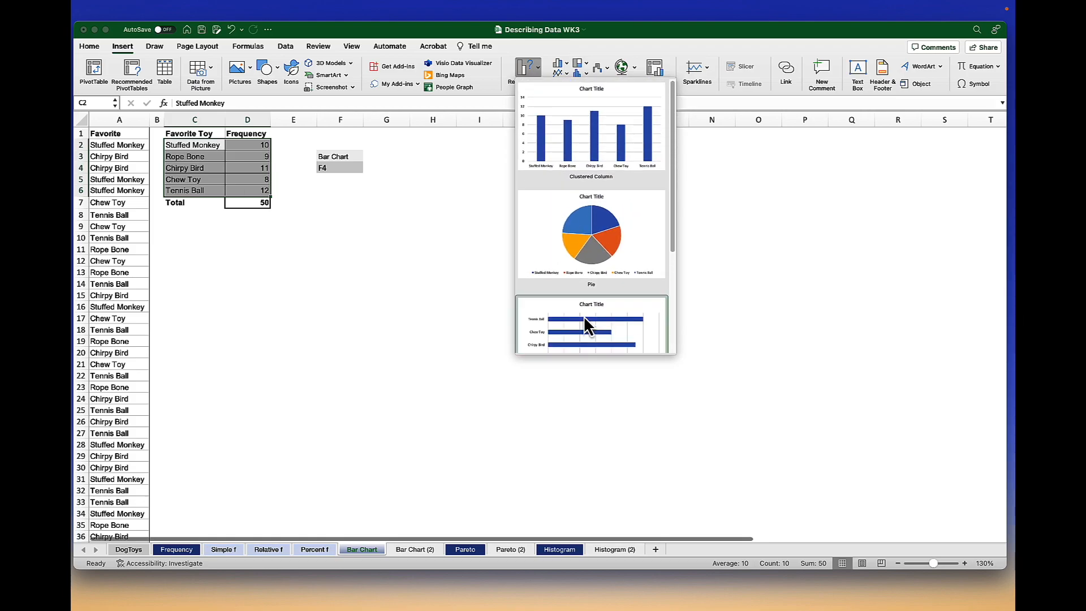
mouse_move(619, 137)
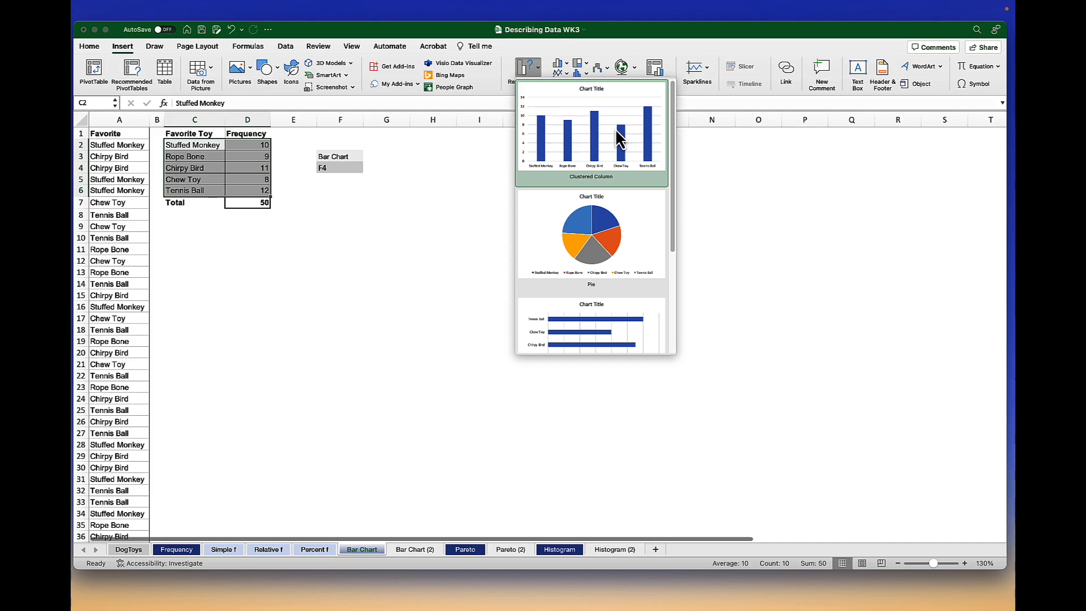
click(590, 131)
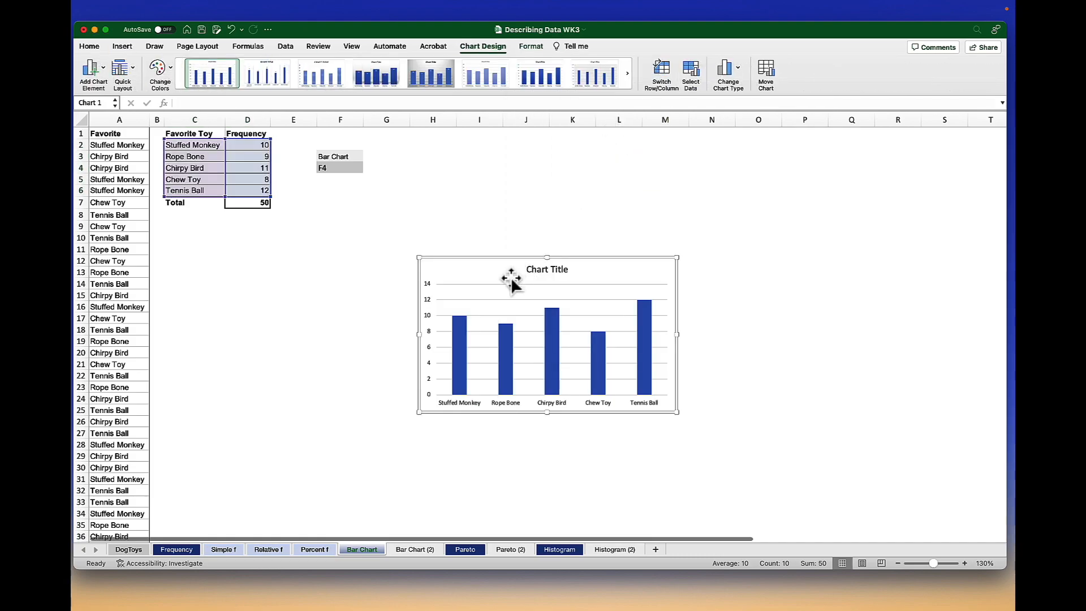
mouse_move(512, 284)
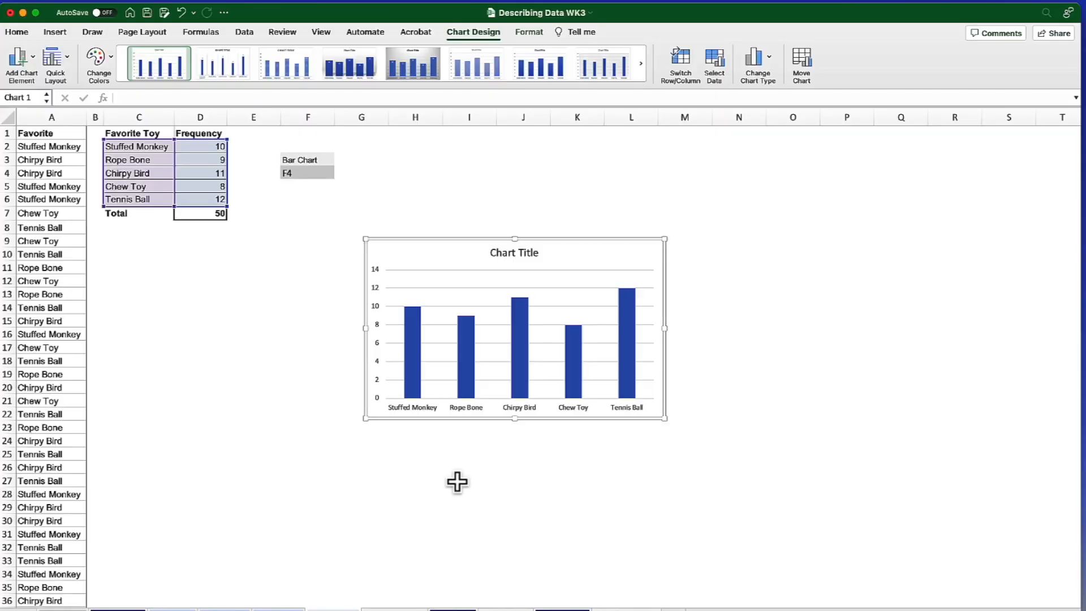
mouse_move(463, 251)
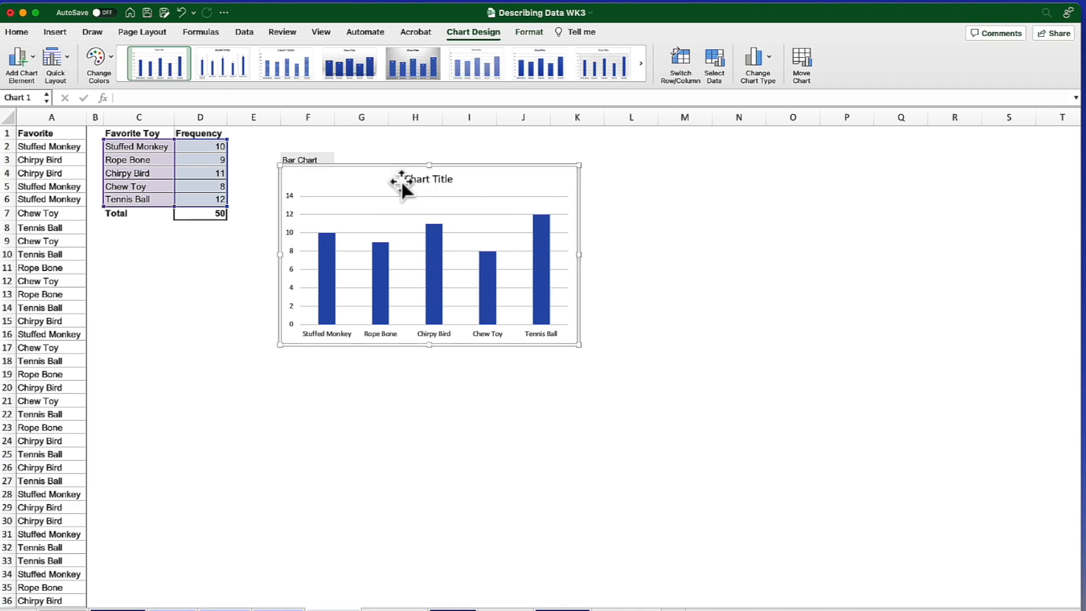
mouse_move(291, 284)
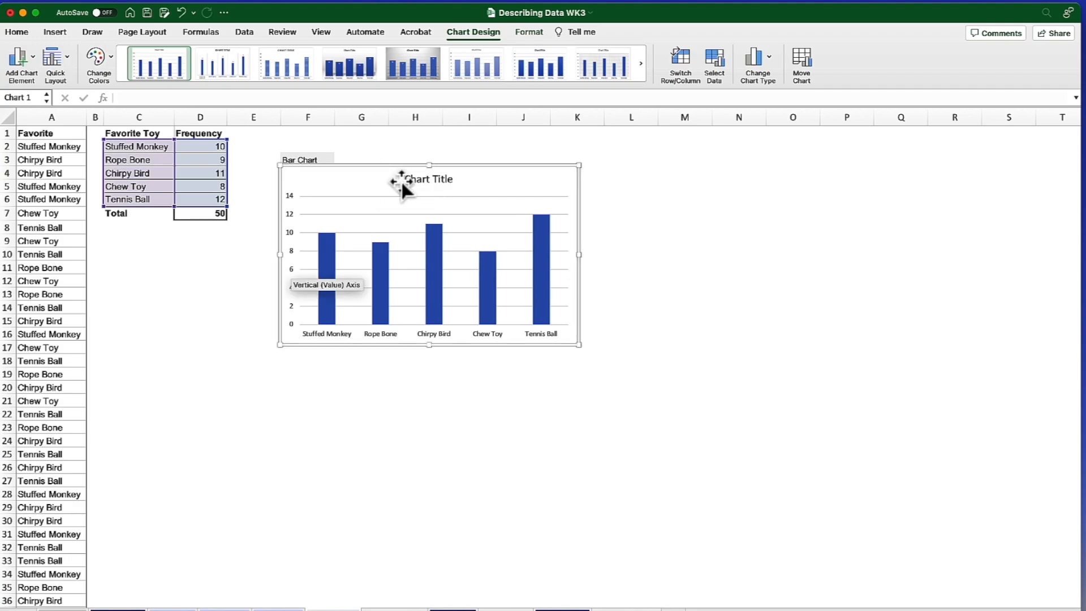
Select the placeholder Chart Title so it can be deleted
click(430, 179)
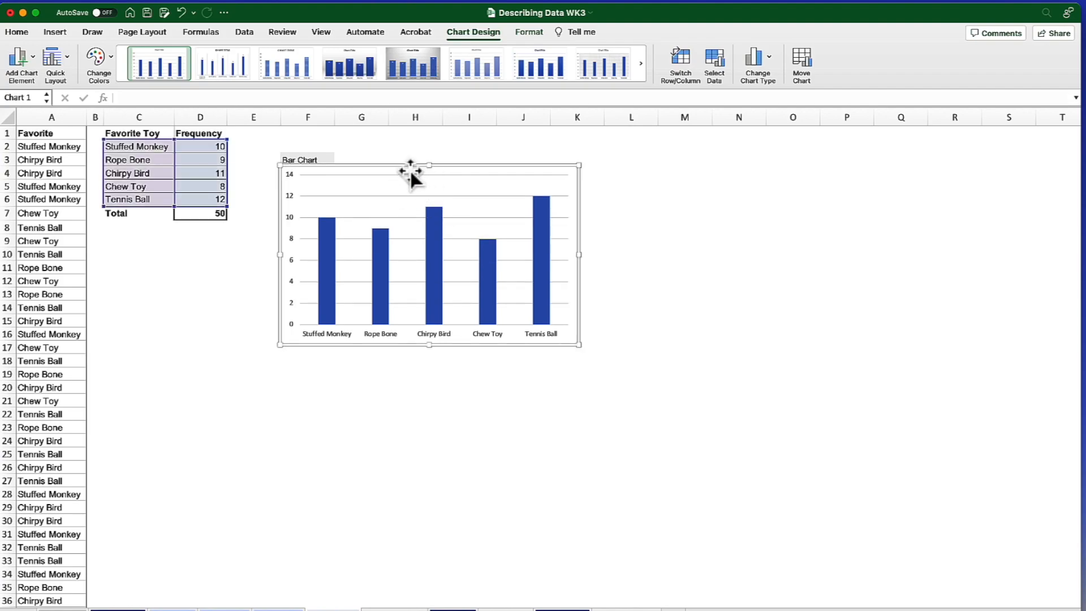
mouse_move(300, 187)
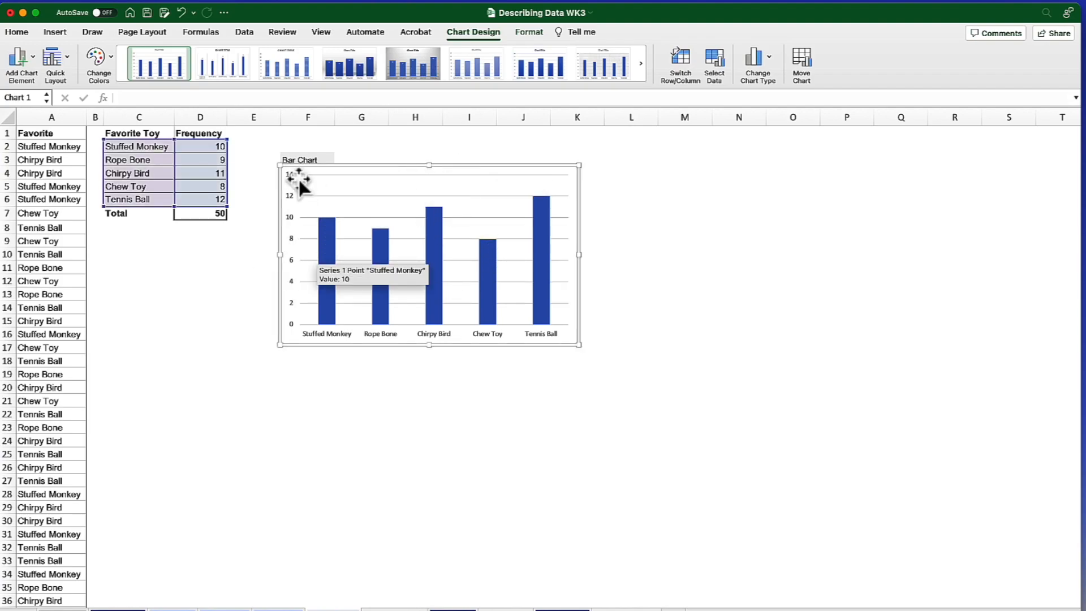
mouse_move(305, 260)
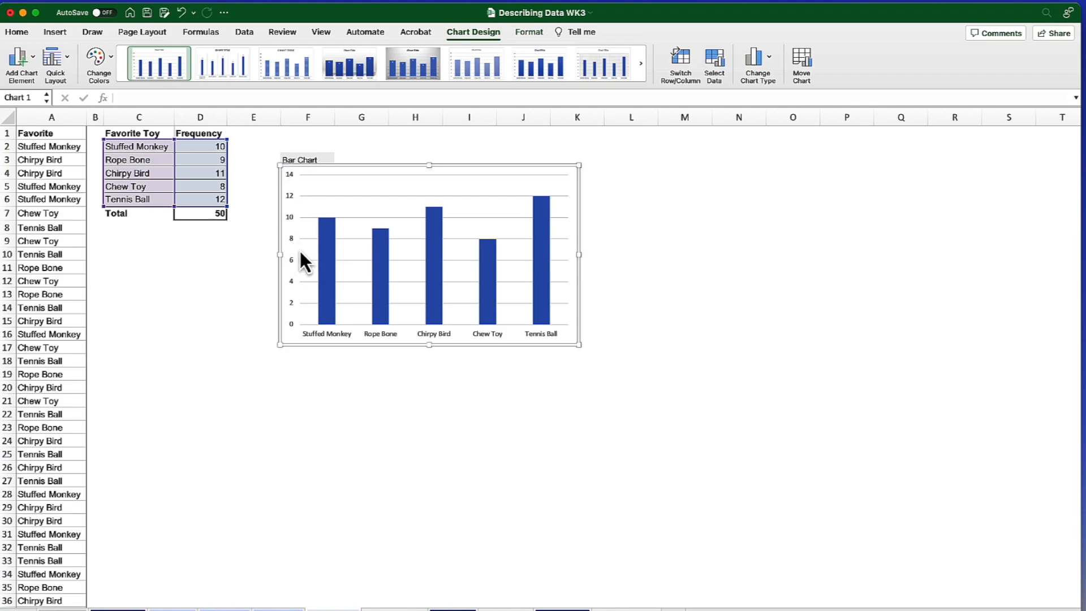
mouse_move(298, 261)
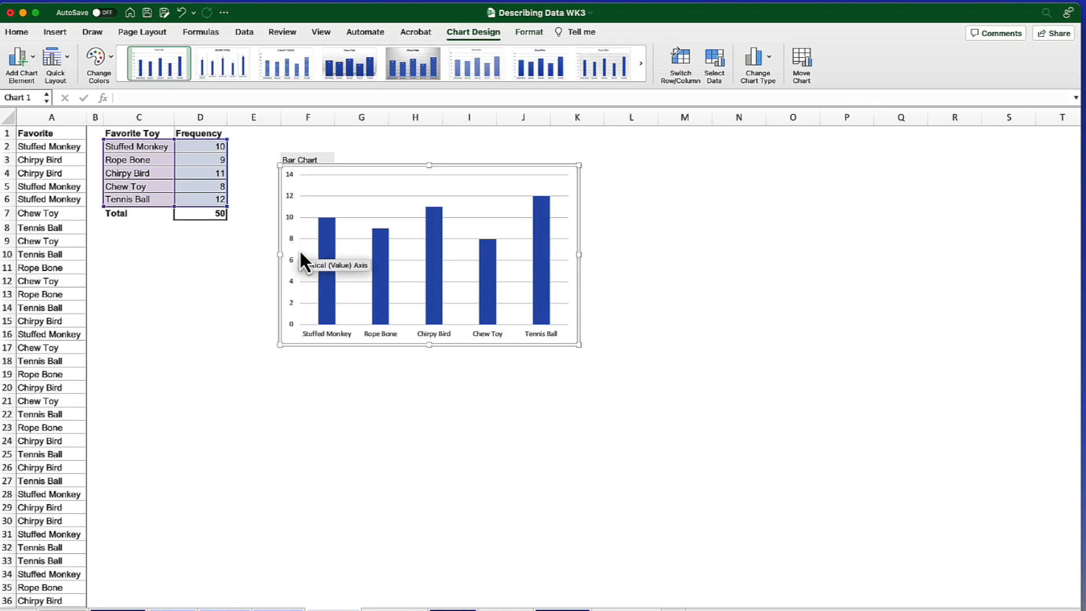
mouse_move(298, 184)
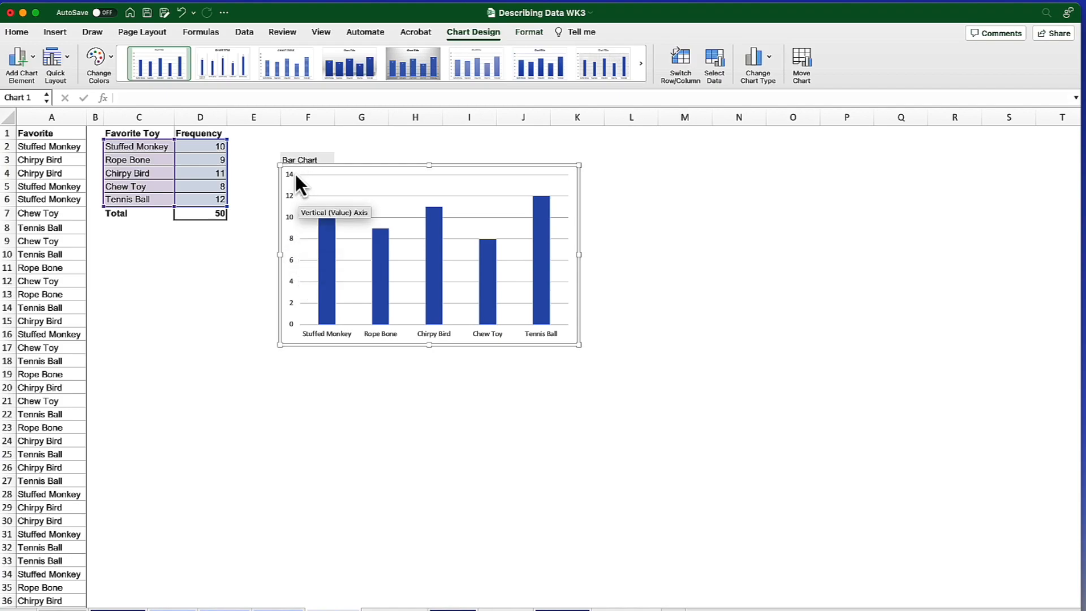
mouse_move(298, 190)
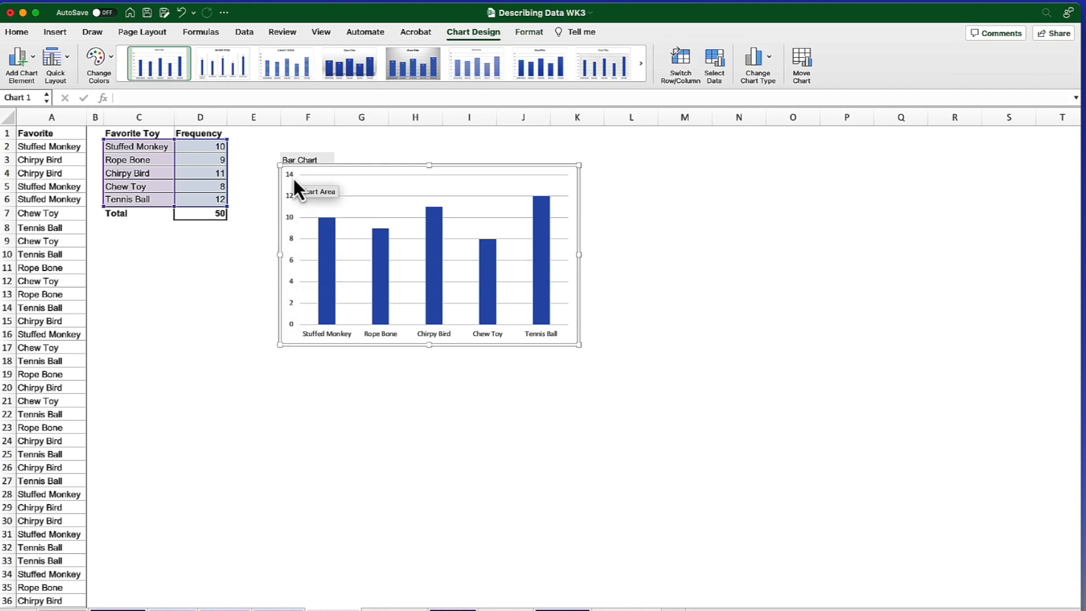
mouse_move(294, 194)
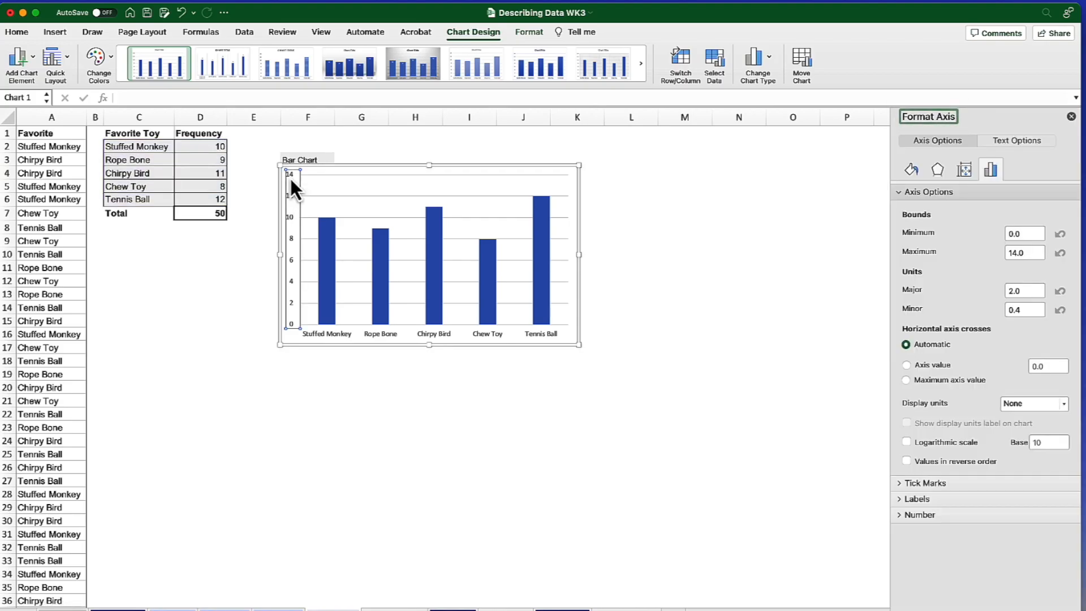
mouse_move(298, 208)
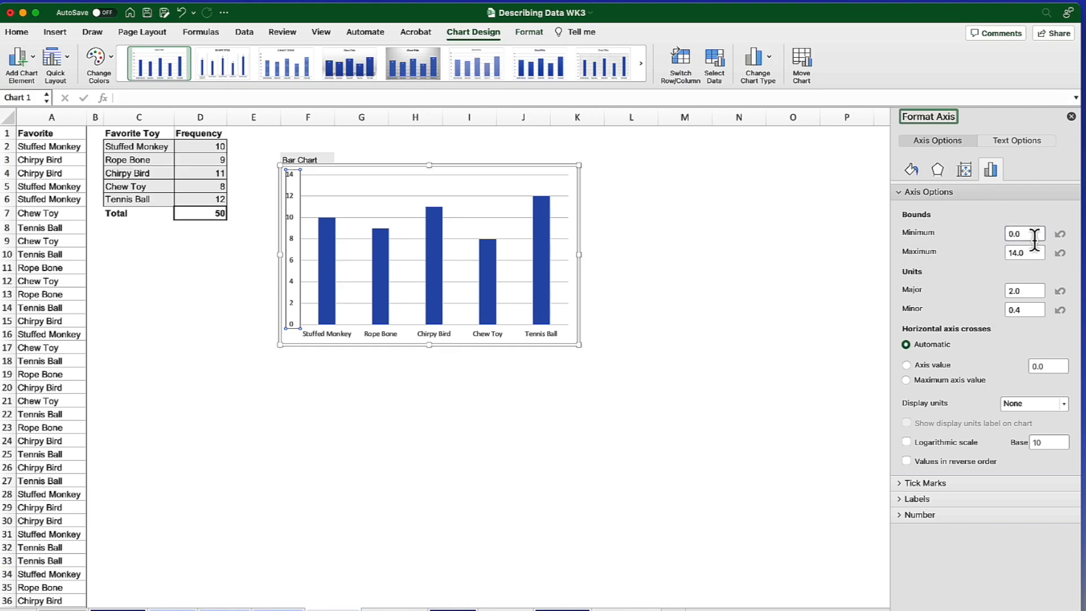
mouse_move(926, 271)
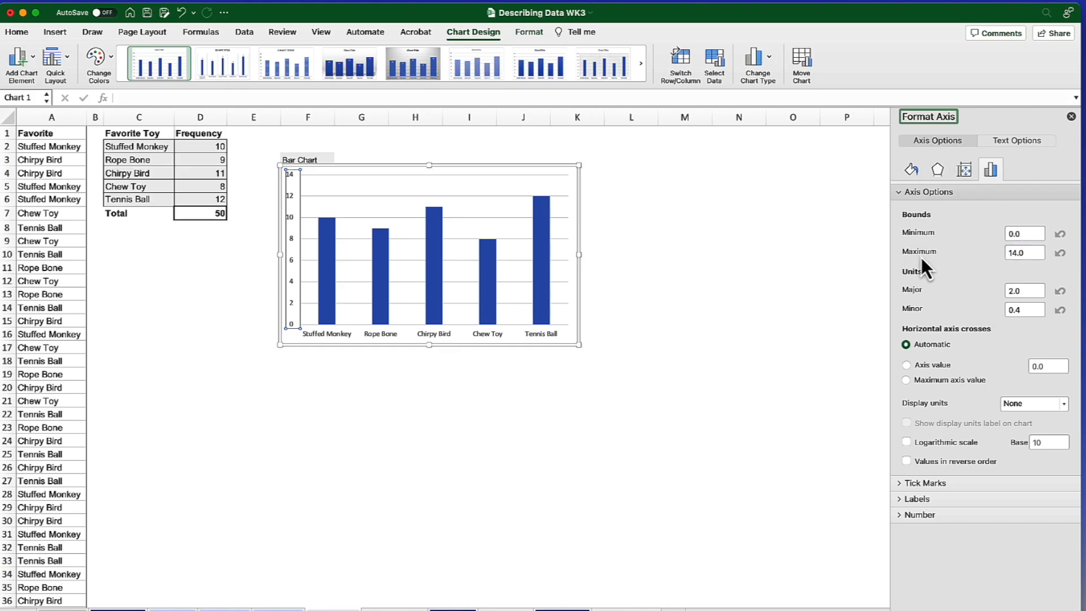
mouse_move(928, 271)
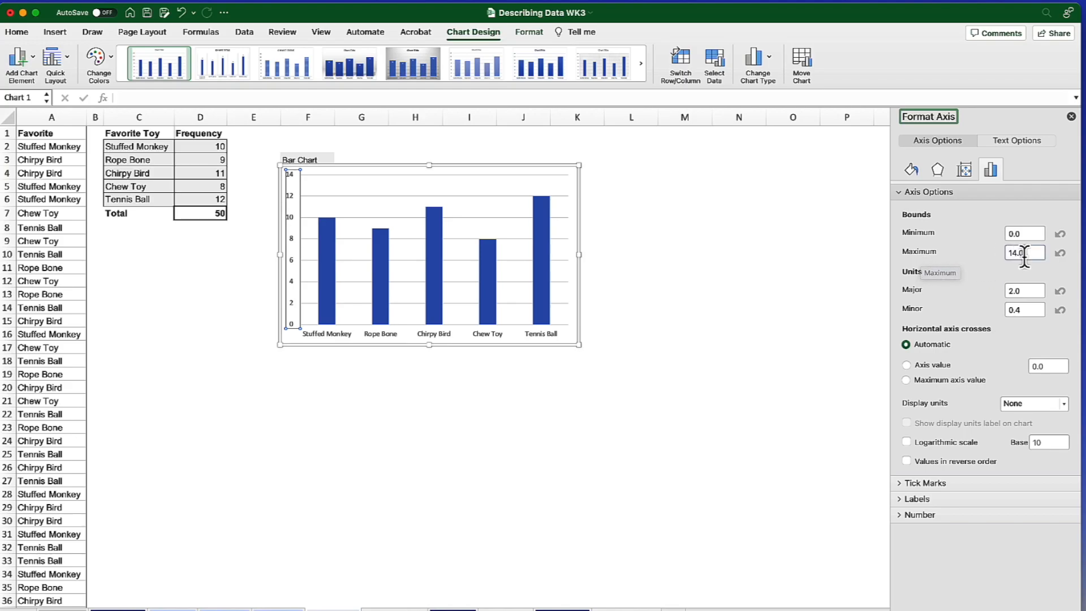
Set the vertical axis Maximum bound to 12 in Format Axis
triple_click(1024, 251)
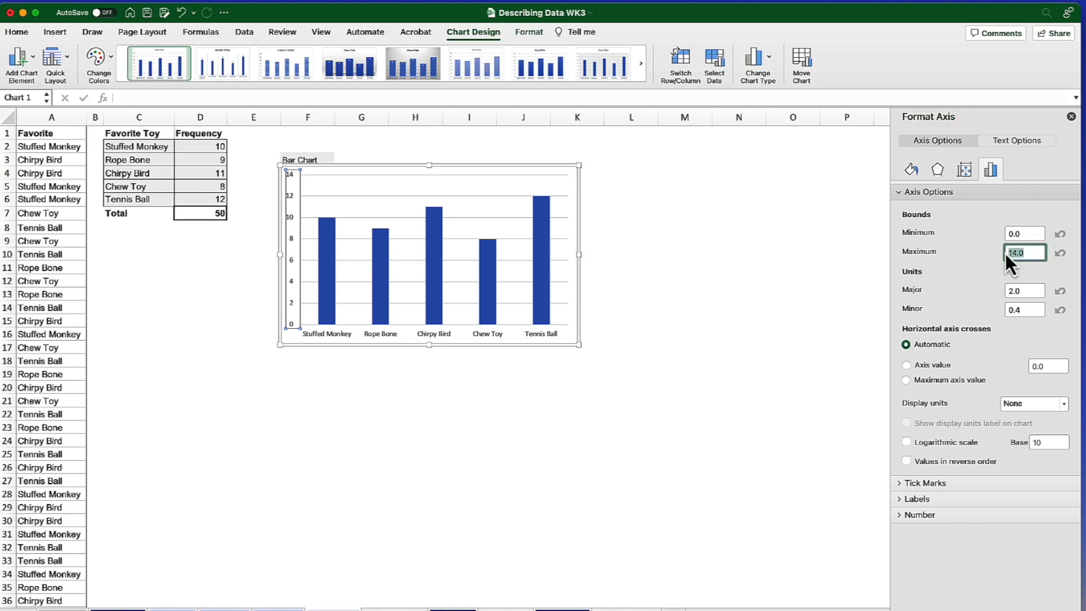
text(12)
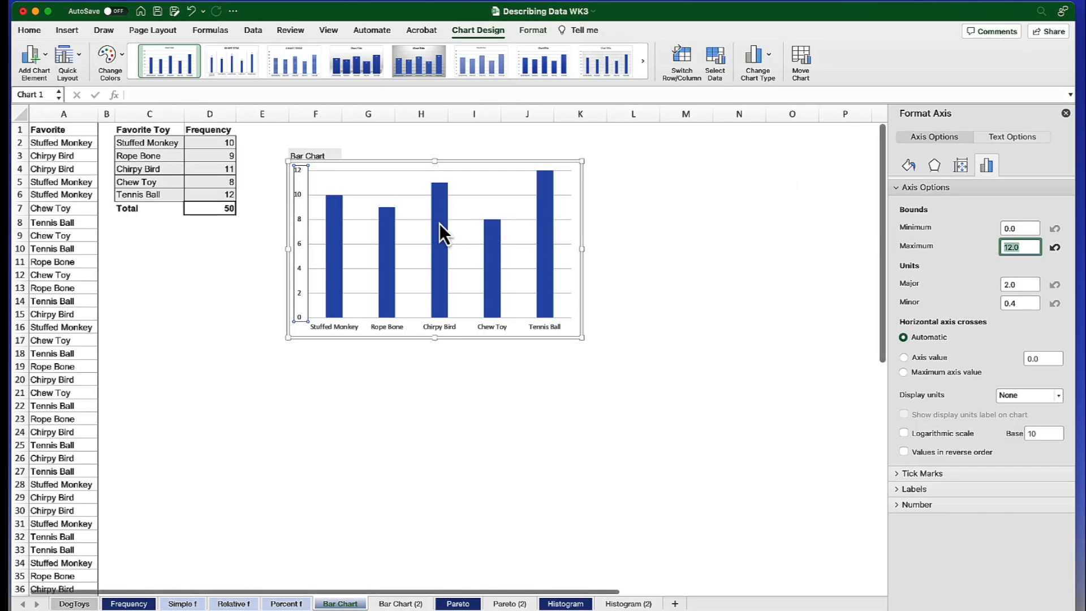
Give the bars a solid medium gray fill and a solid-line border in Fill & Line
click(439, 242)
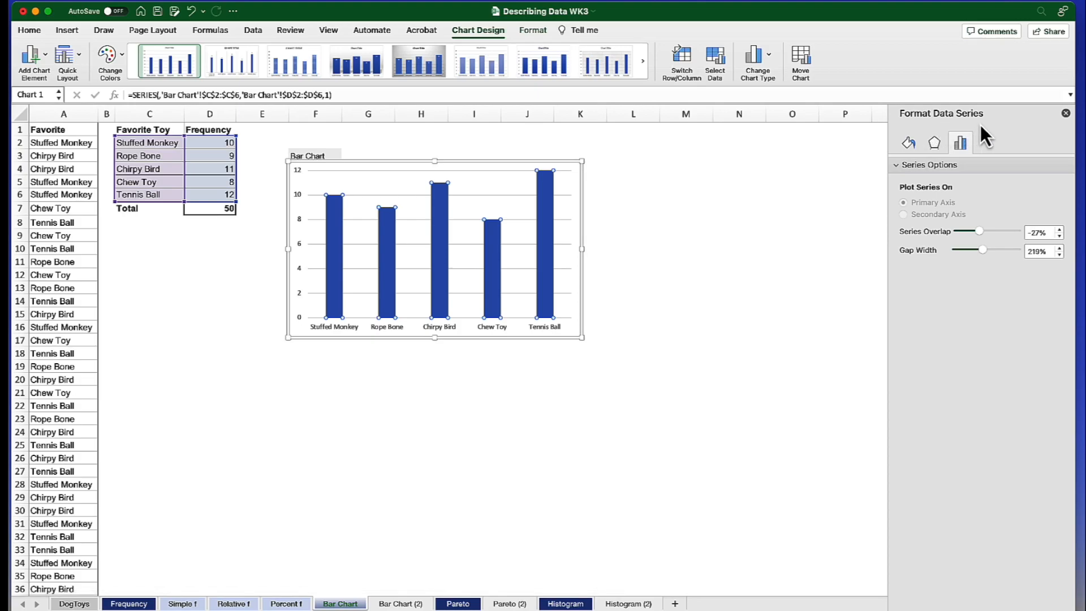
mouse_move(914, 156)
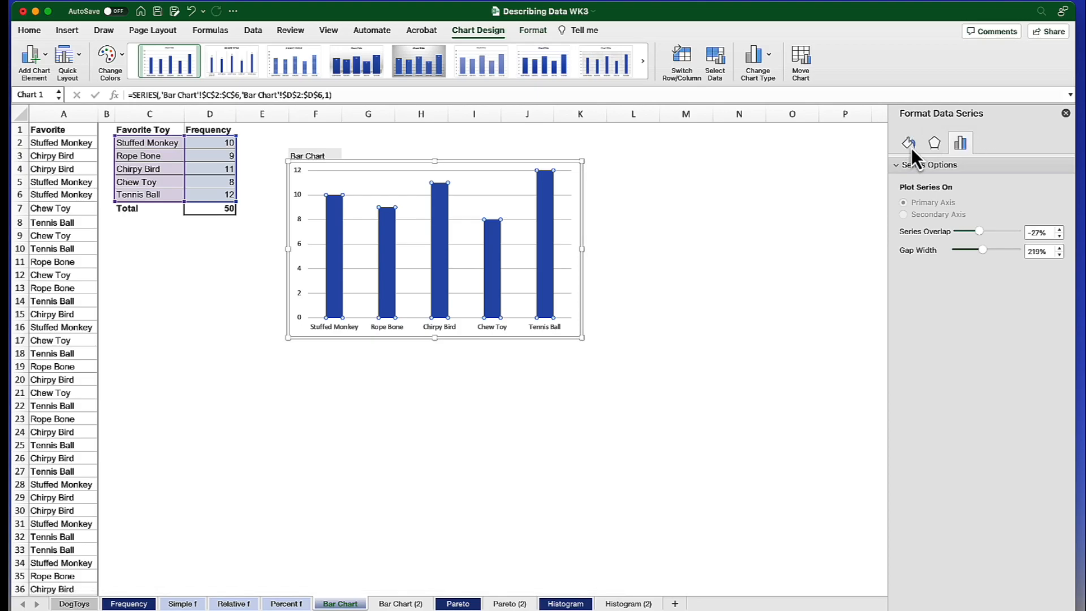
click(908, 144)
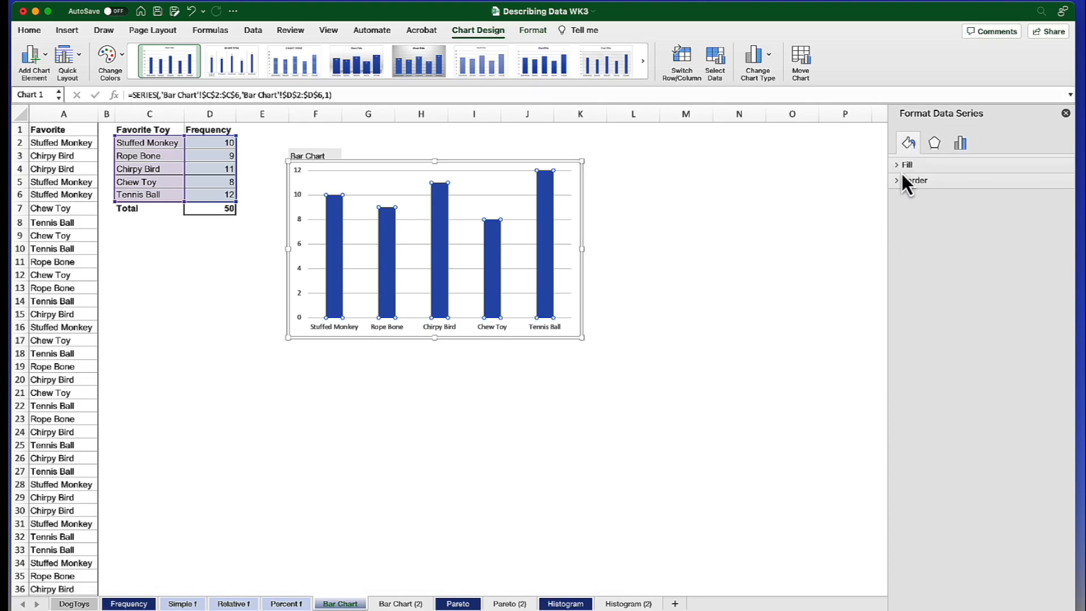
click(906, 165)
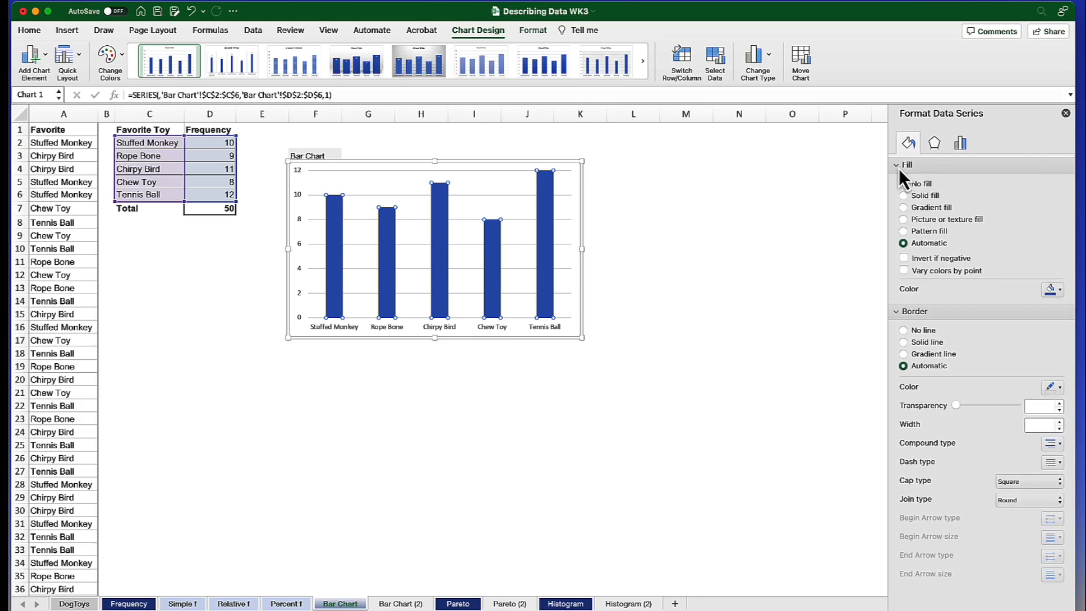
mouse_move(970, 236)
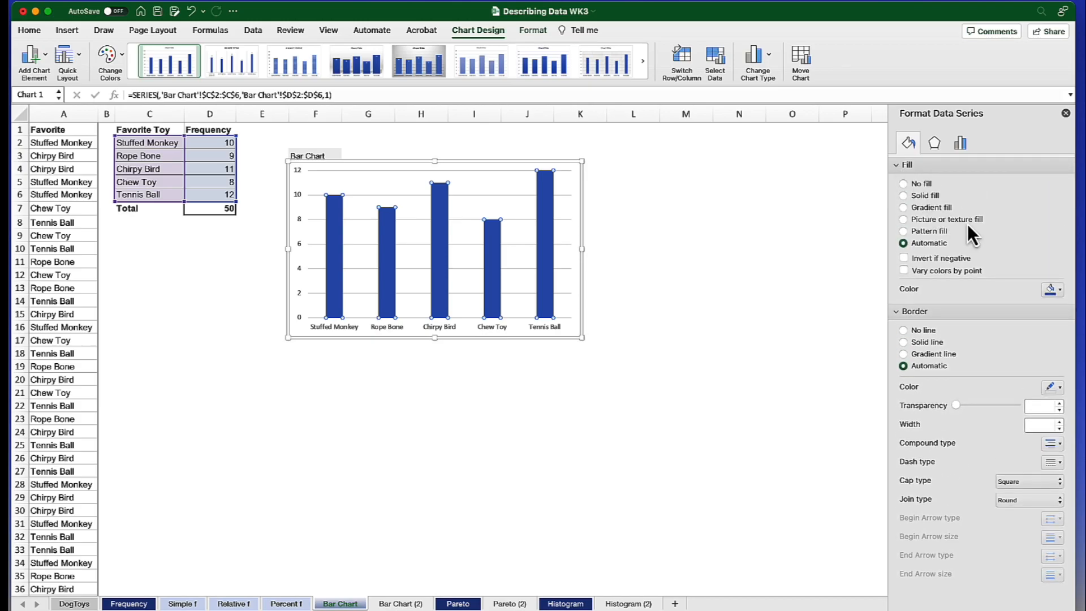
click(1051, 288)
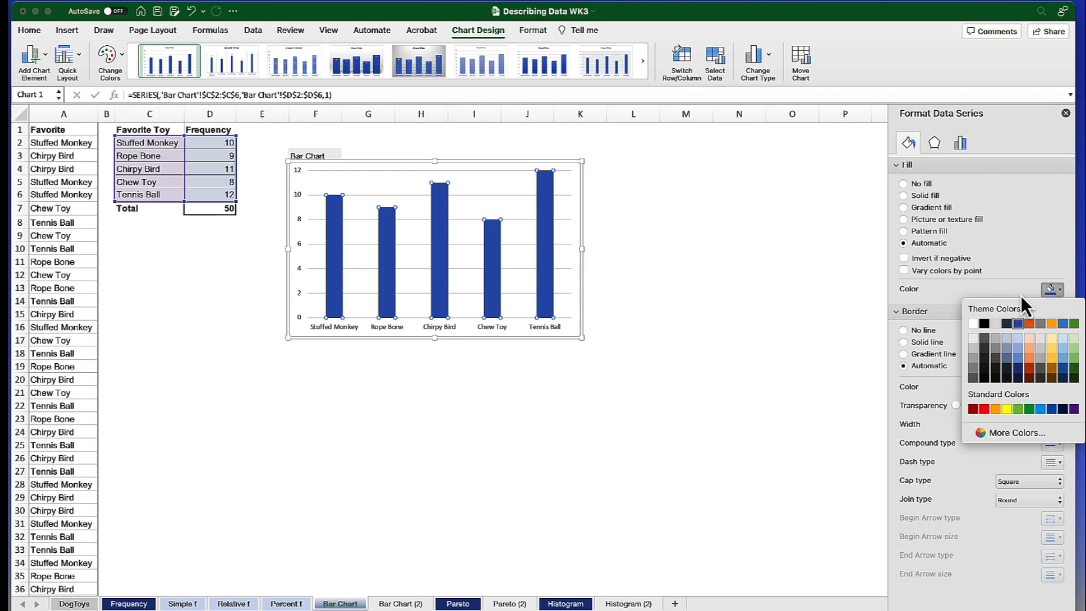
mouse_move(975, 359)
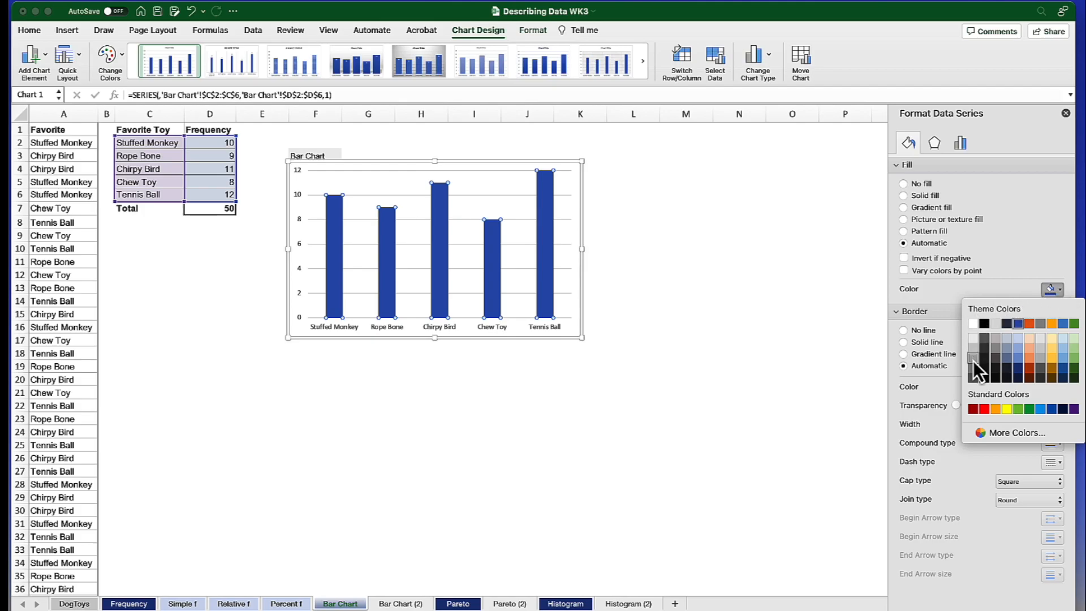
click(974, 323)
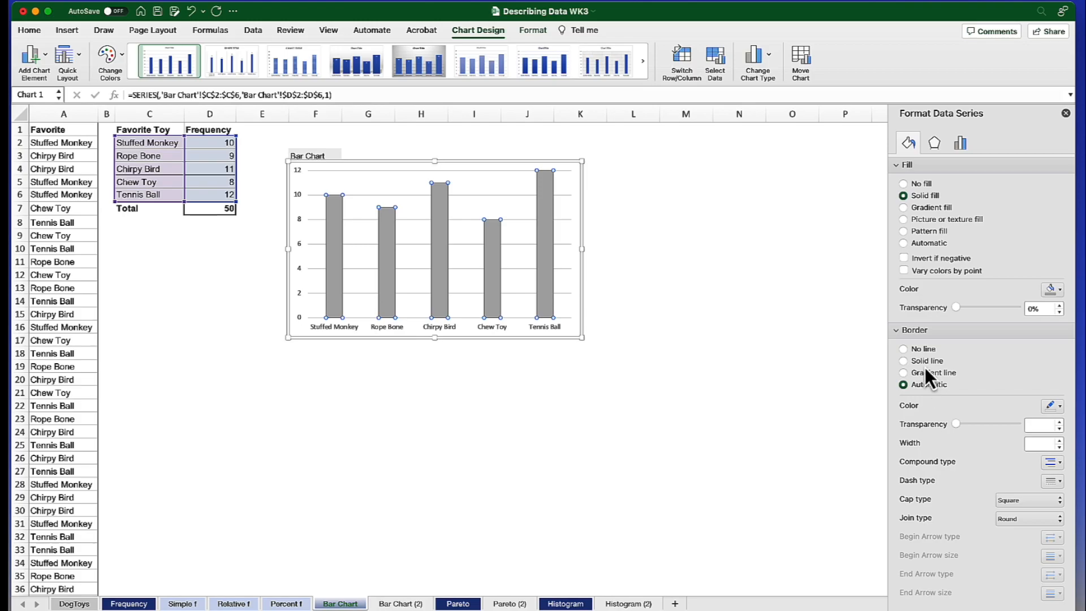
click(904, 361)
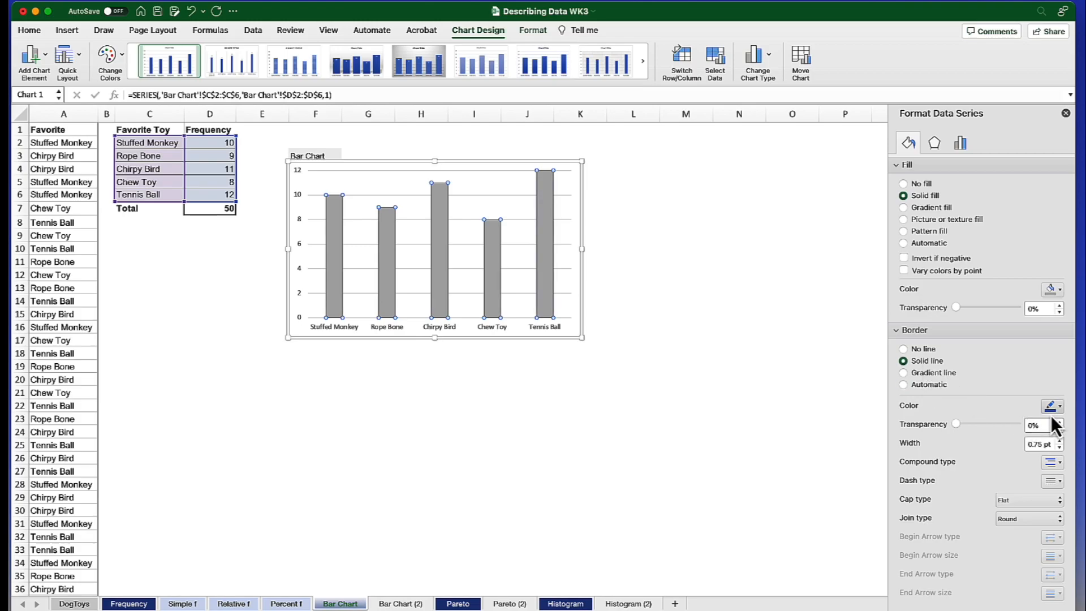
mouse_move(987, 447)
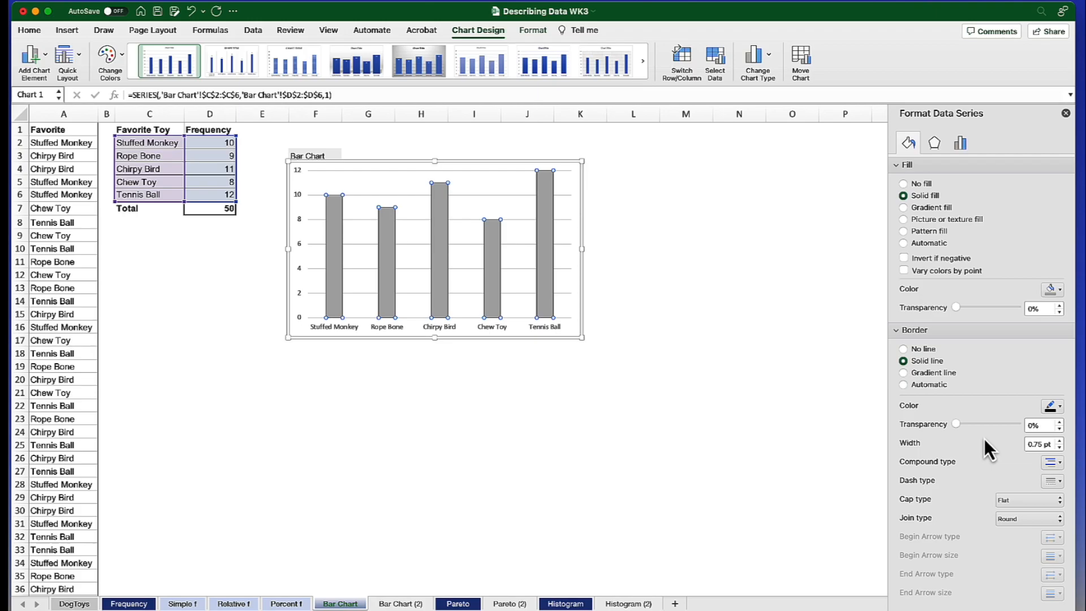
mouse_move(516, 315)
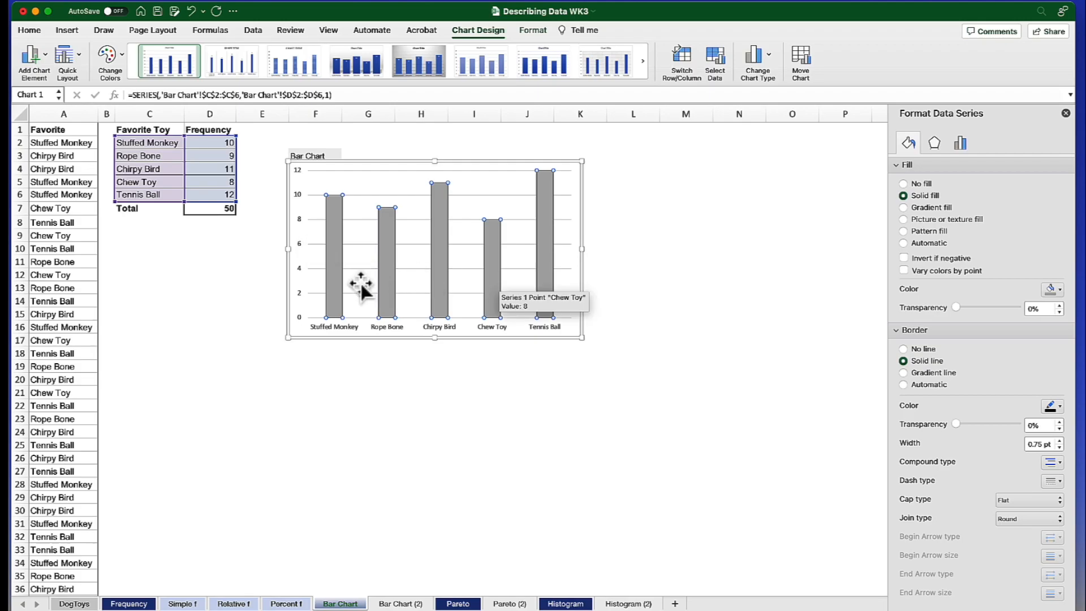
mouse_move(592, 284)
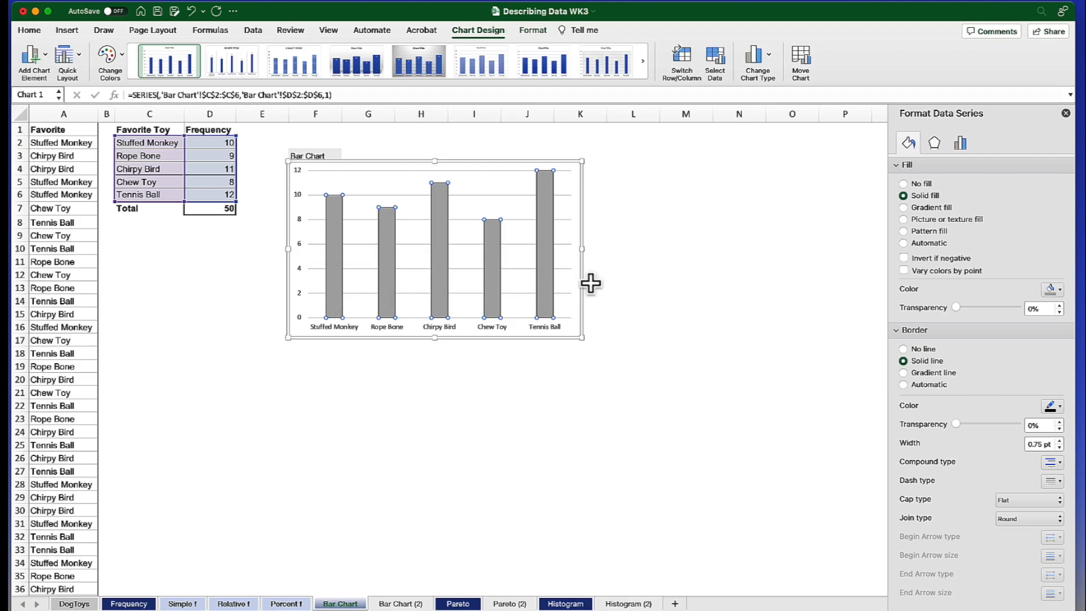
Lower the Gap Width to 16% in Series Options, then deselect the chart
click(961, 142)
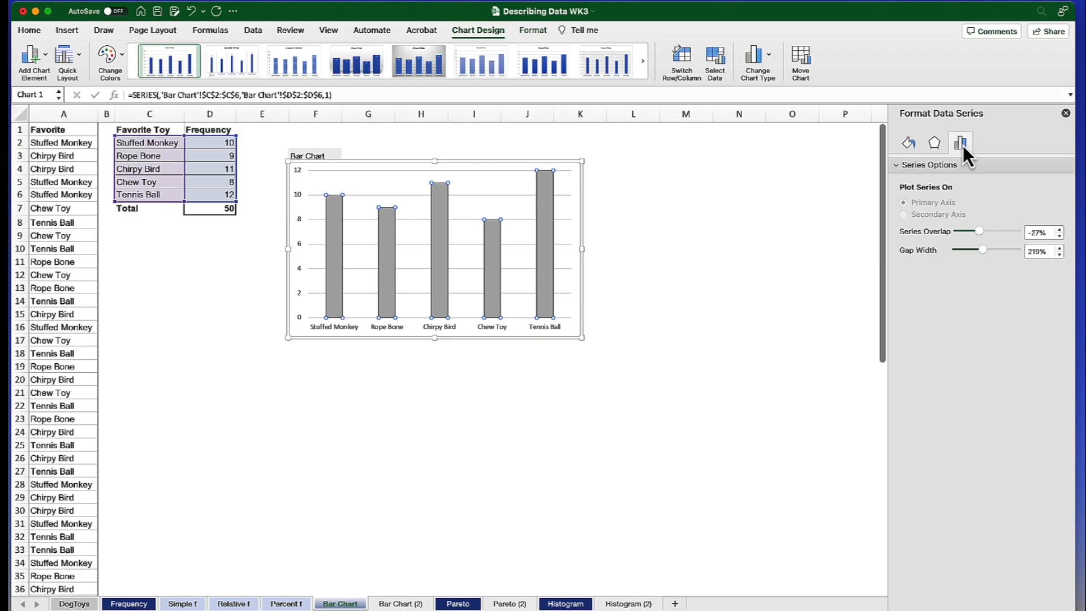
mouse_move(977, 267)
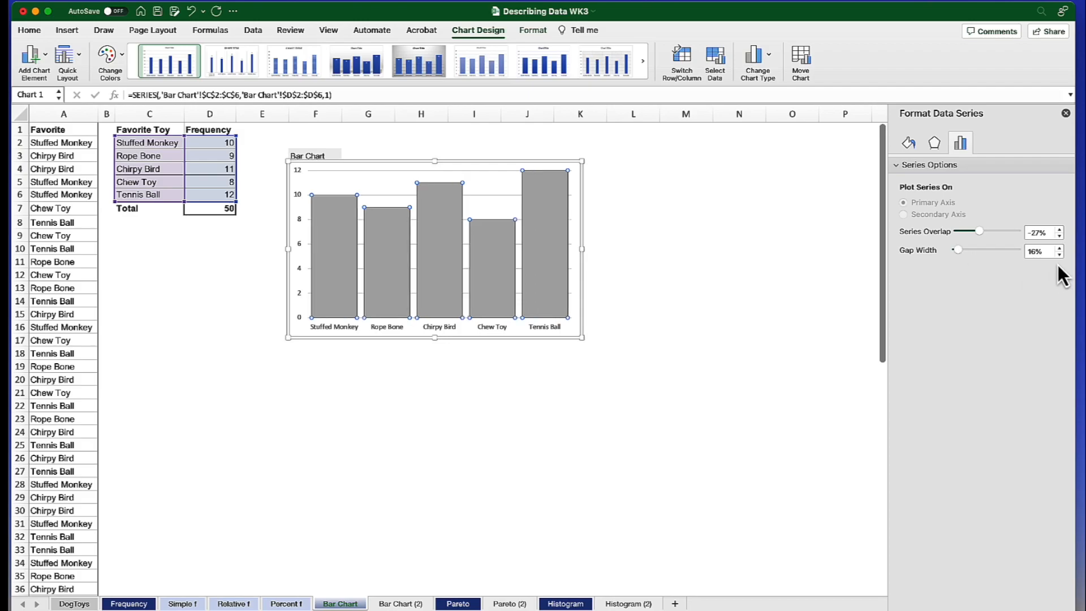
triple_click(1038, 252)
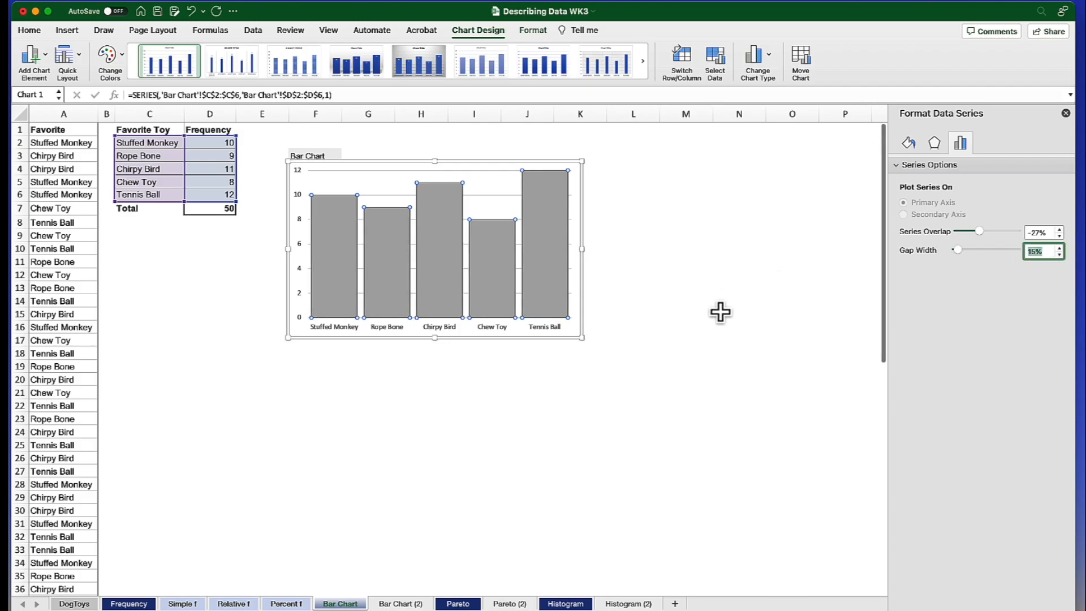
click(685, 300)
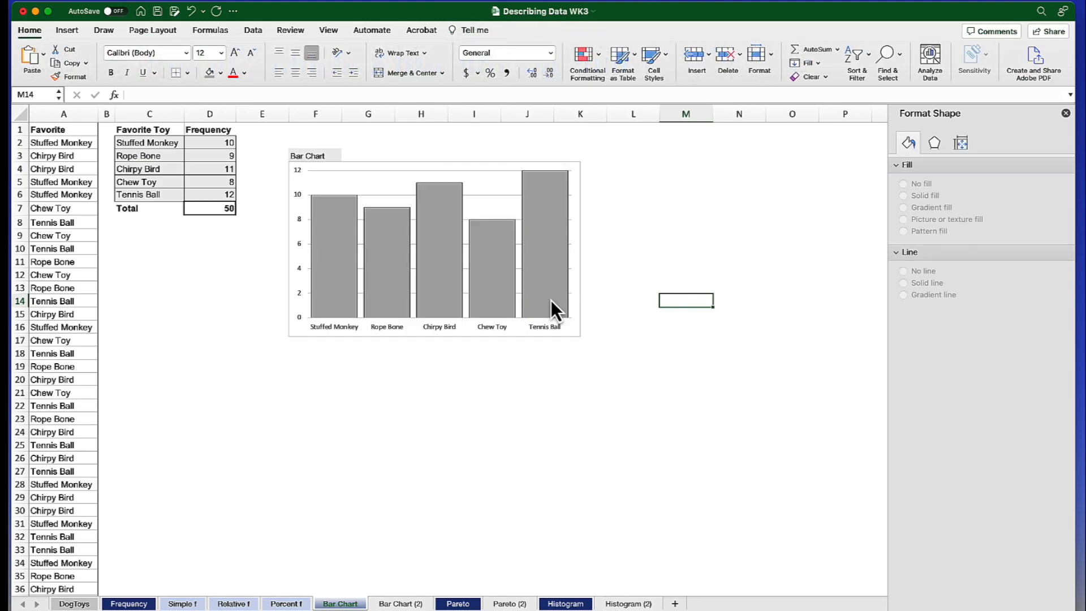
mouse_move(326, 262)
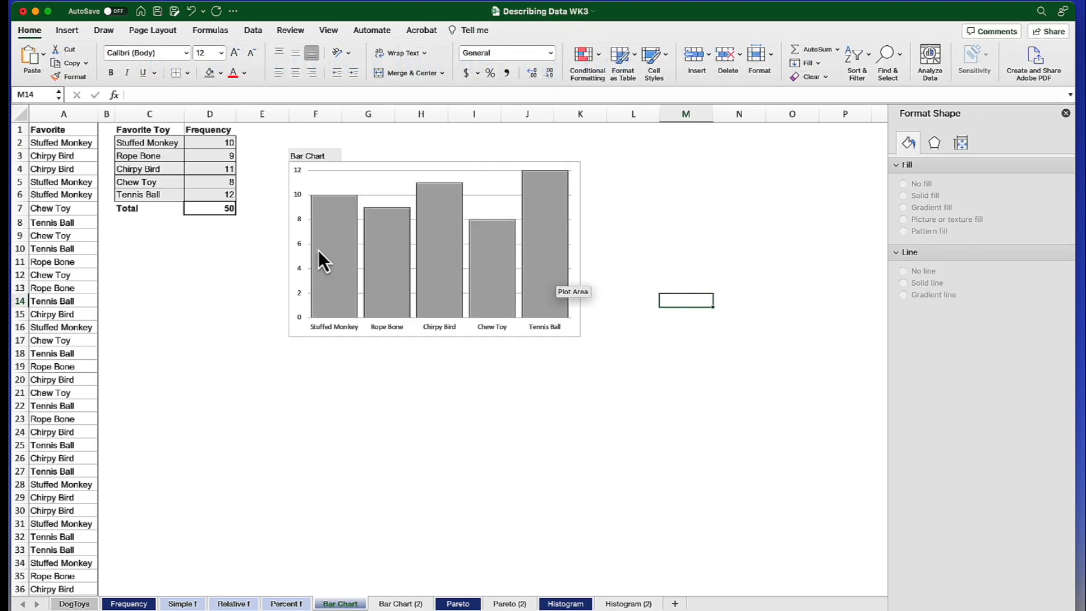
Select the whole chart area to show the Format Chart Area pane
click(631, 273)
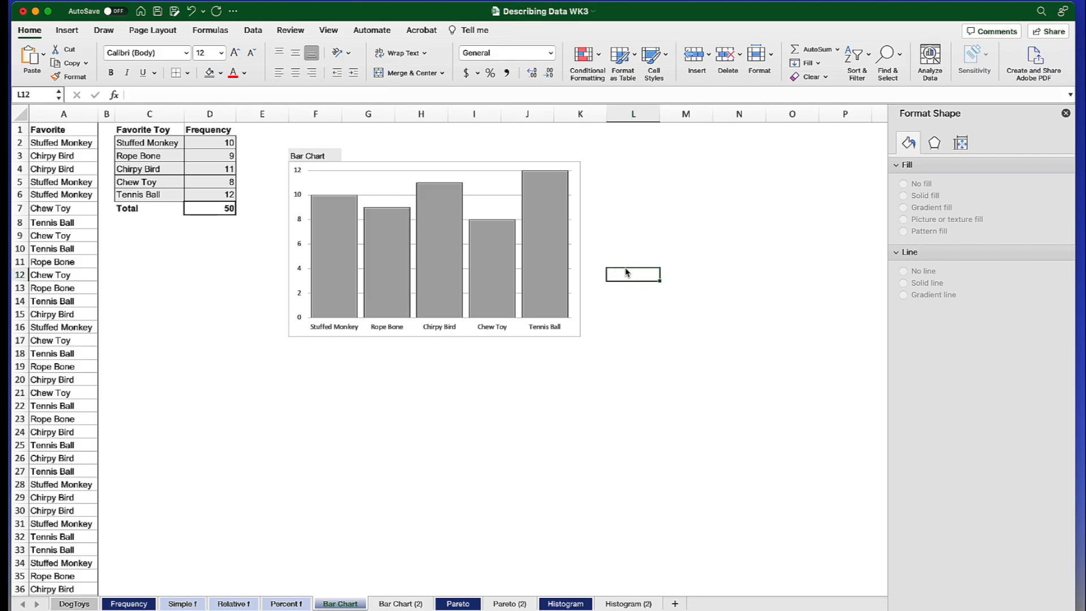
click(434, 247)
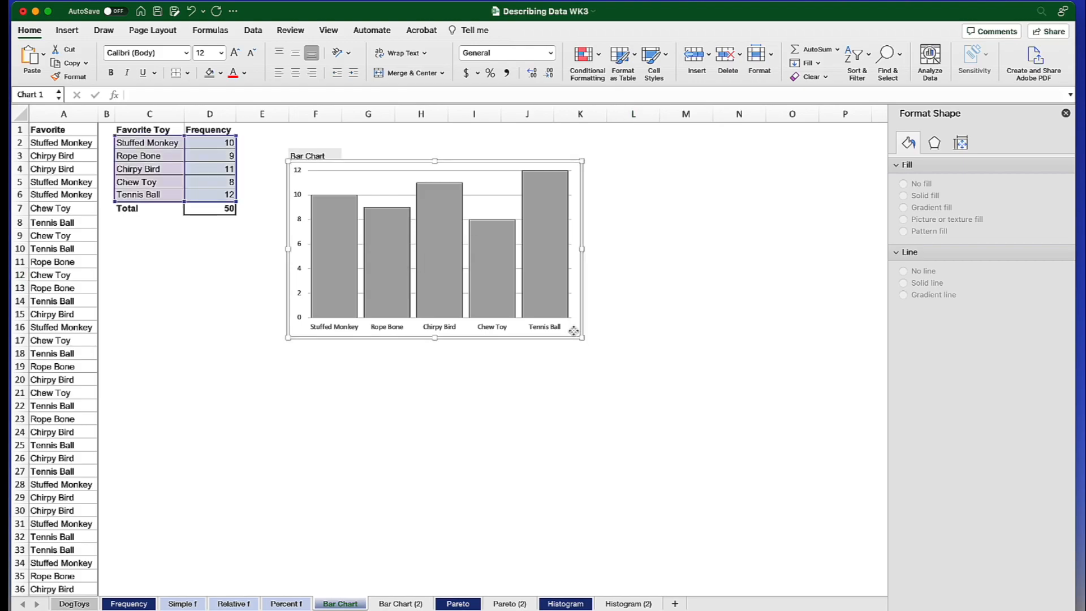
click(434, 249)
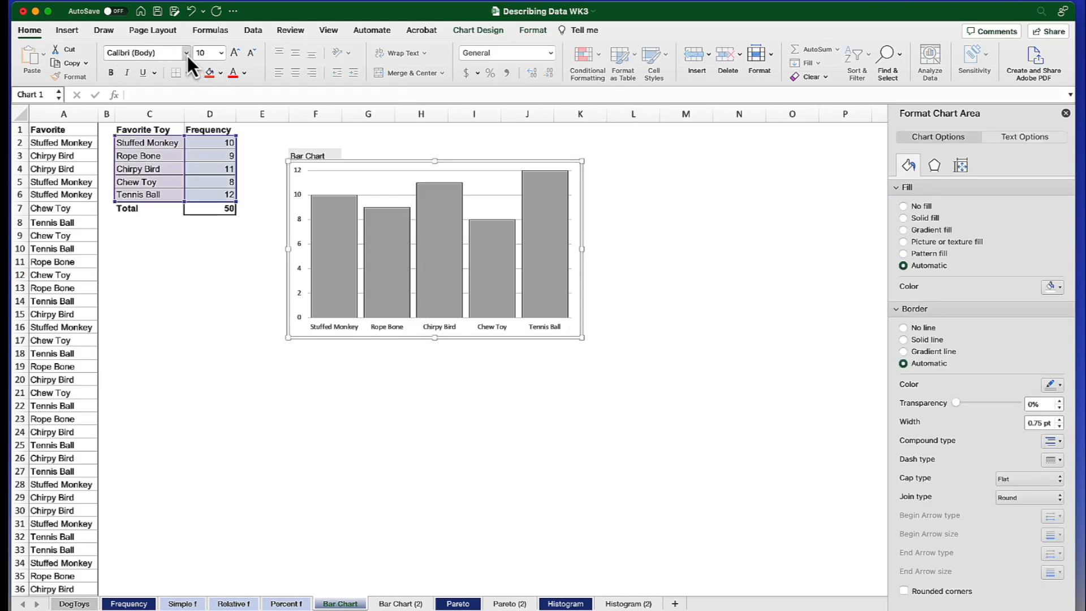
Set all chart text to Times New Roman at 12 pt from the Home font controls
click(185, 54)
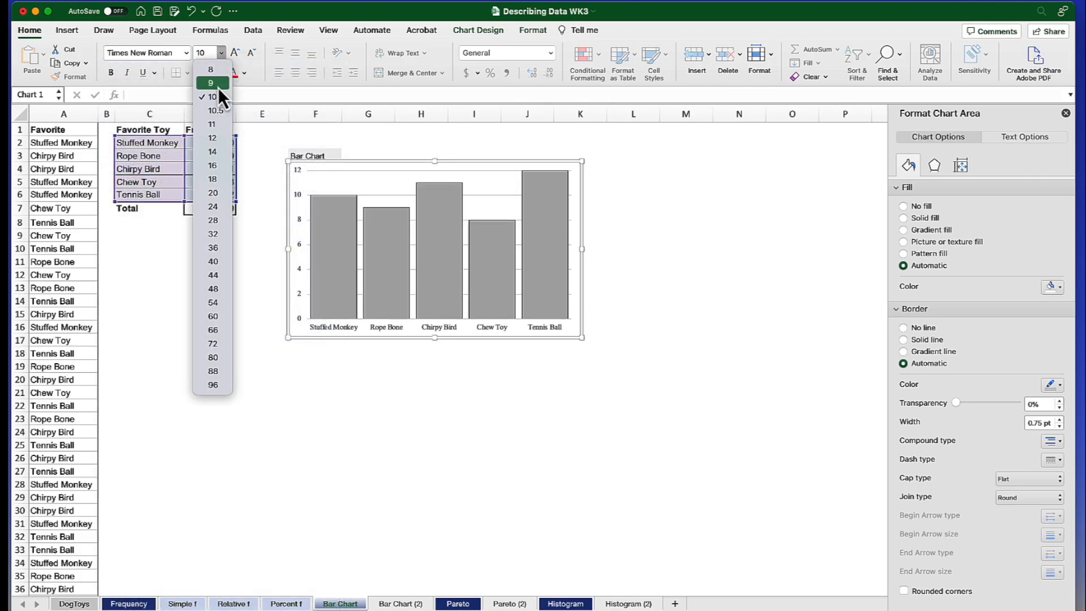
click(212, 137)
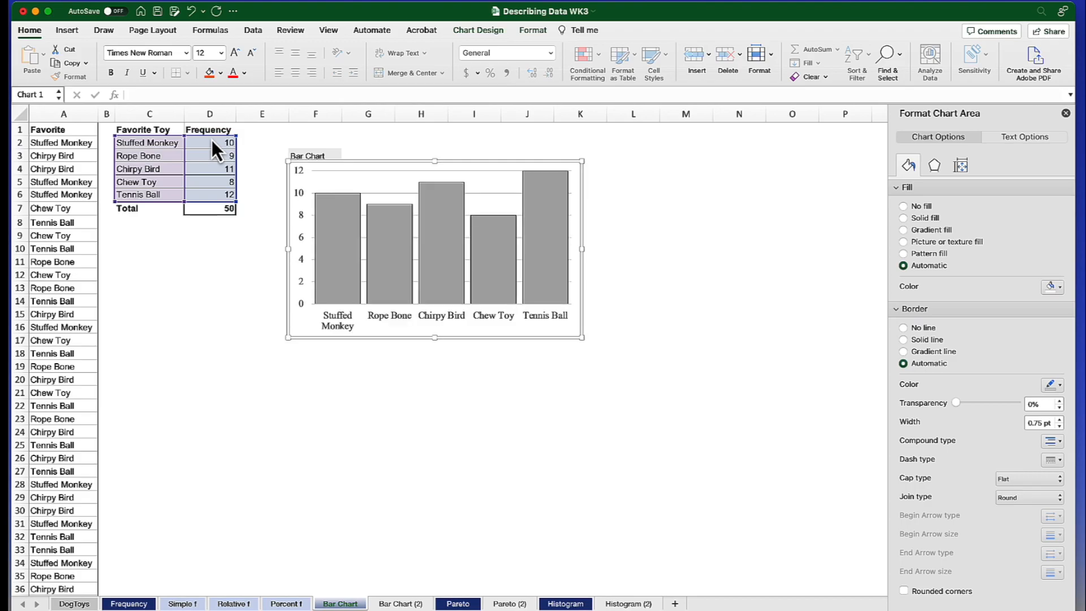
mouse_move(583, 340)
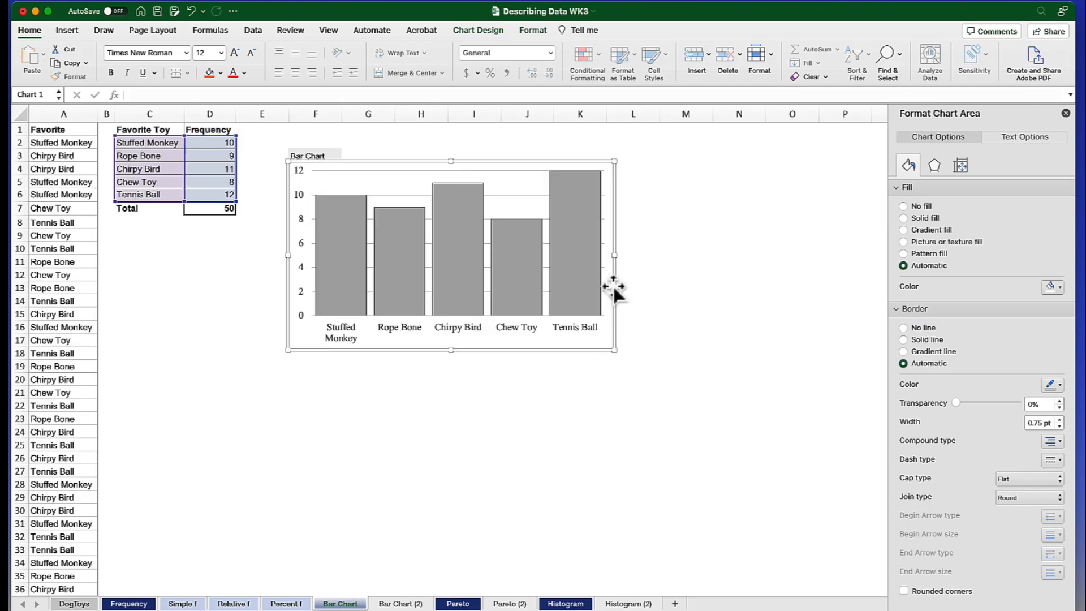
mouse_move(588, 387)
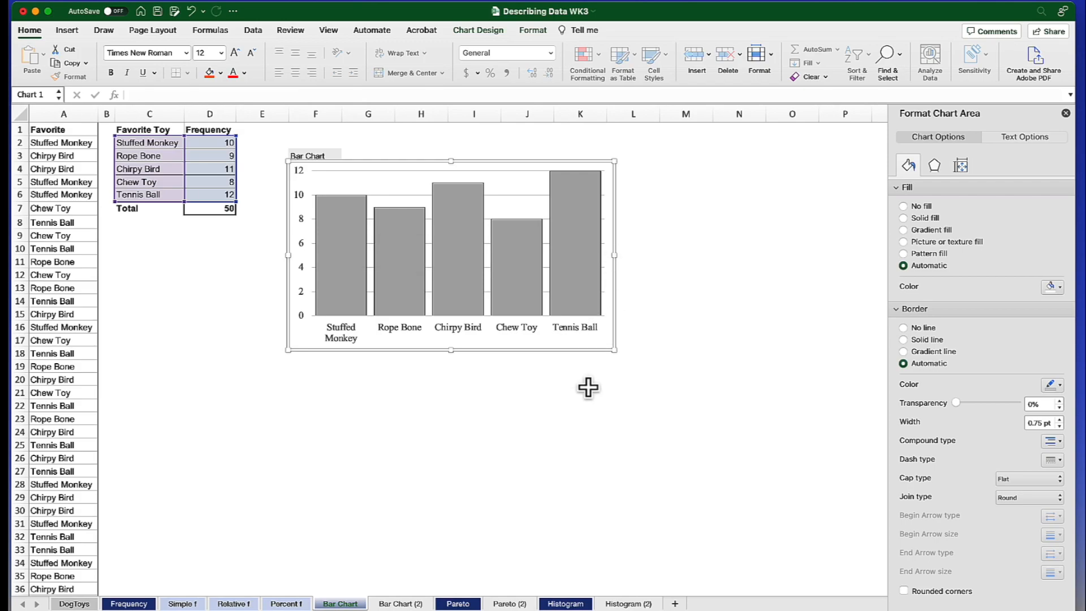